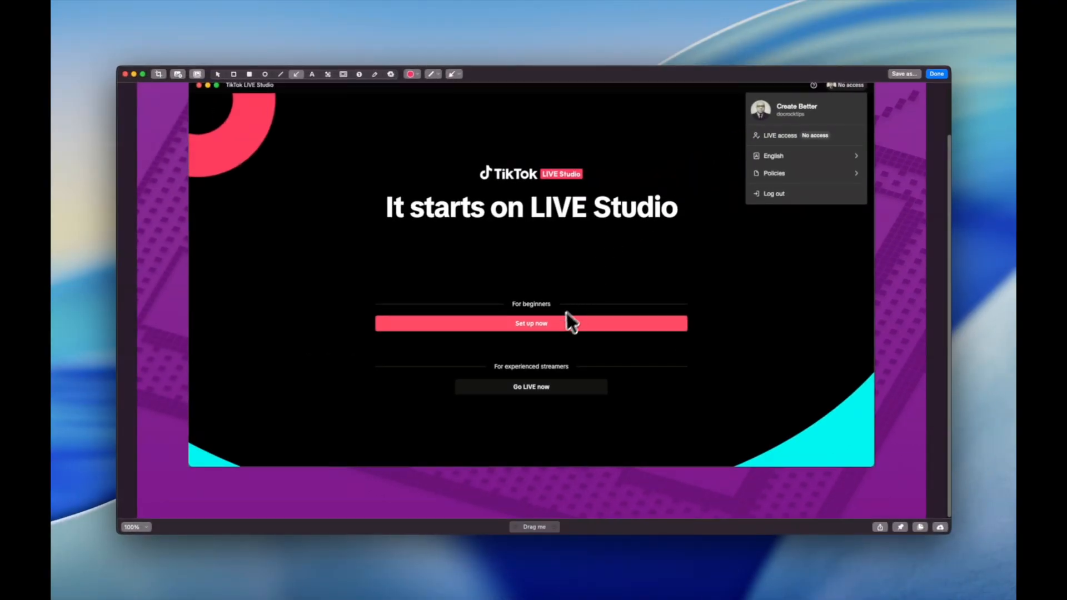
mouse_move(494, 316)
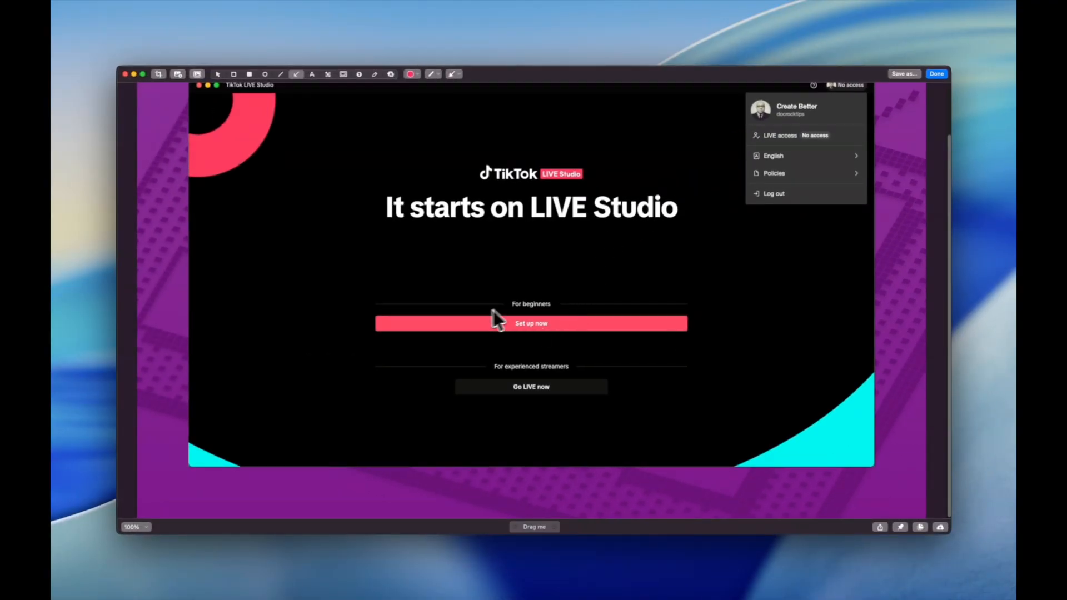
mouse_move(550, 332)
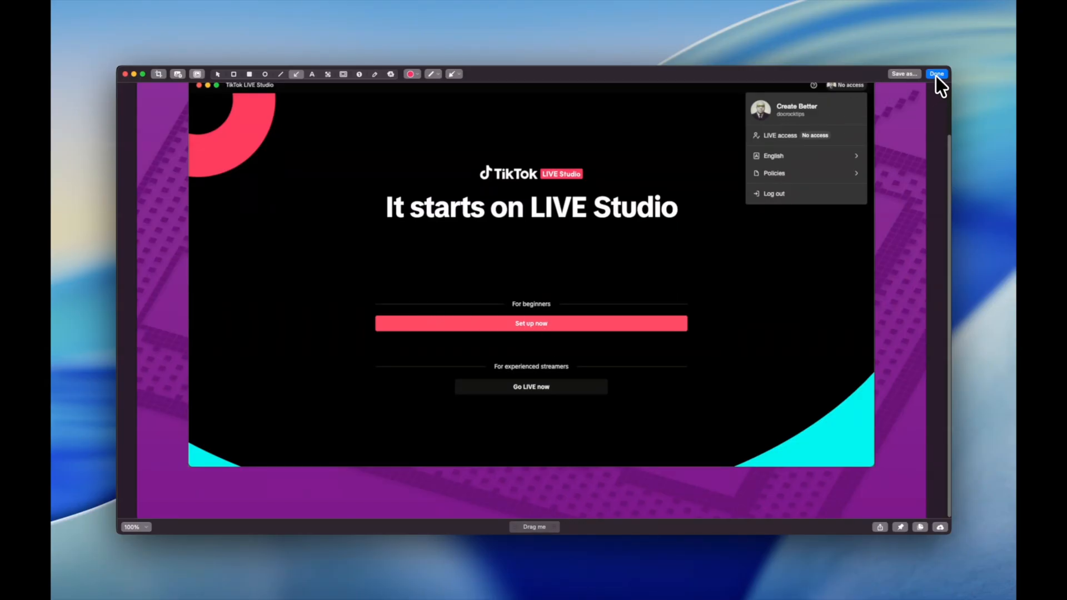
- Dismiss the marked-up welcome screenshot and open the Camera source's settings dialog
click(937, 73)
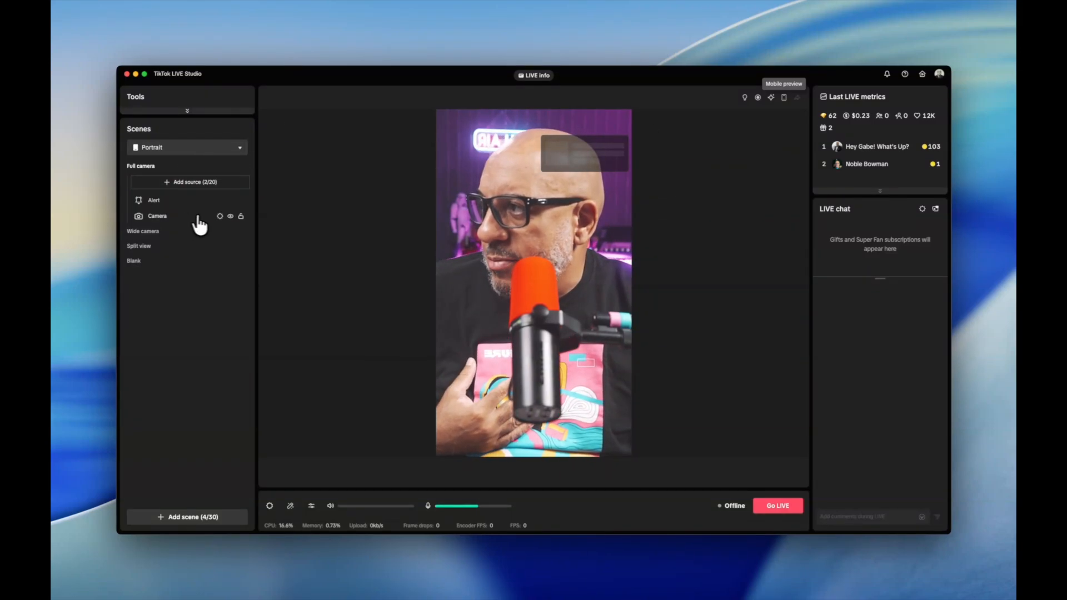
click(219, 216)
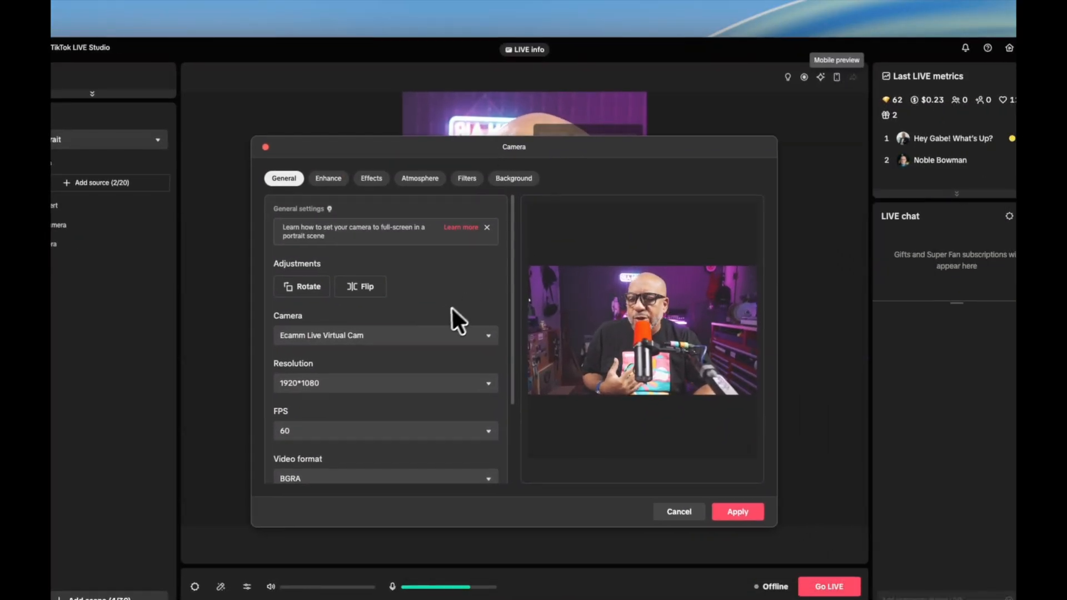
- Keep Ecamm Live Virtual Cam at 1920*1080 and 60 FPS, then view Enhance sliders
click(385, 334)
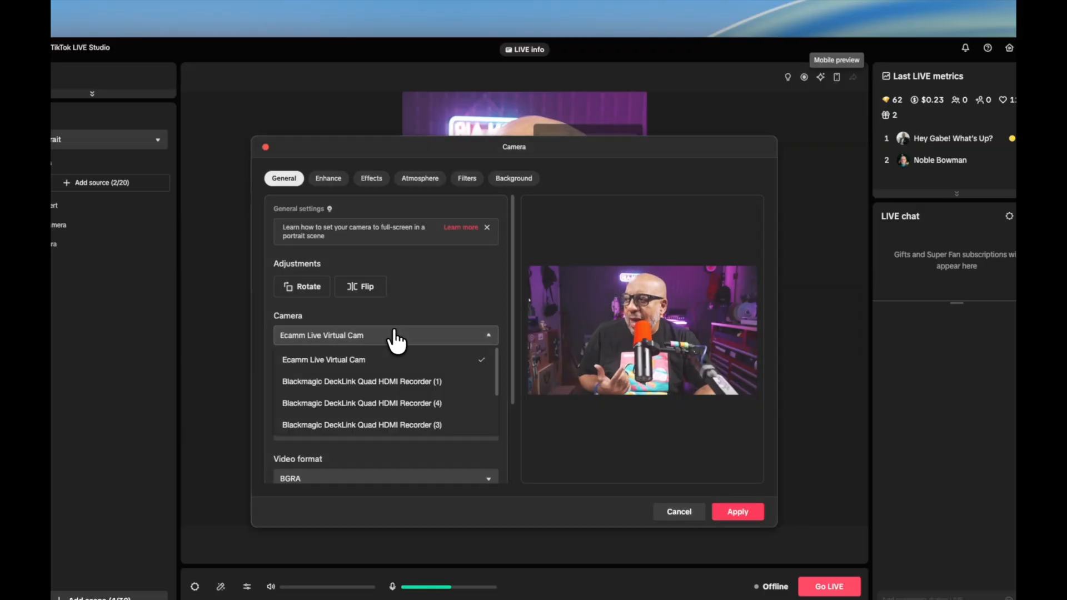
click(323, 360)
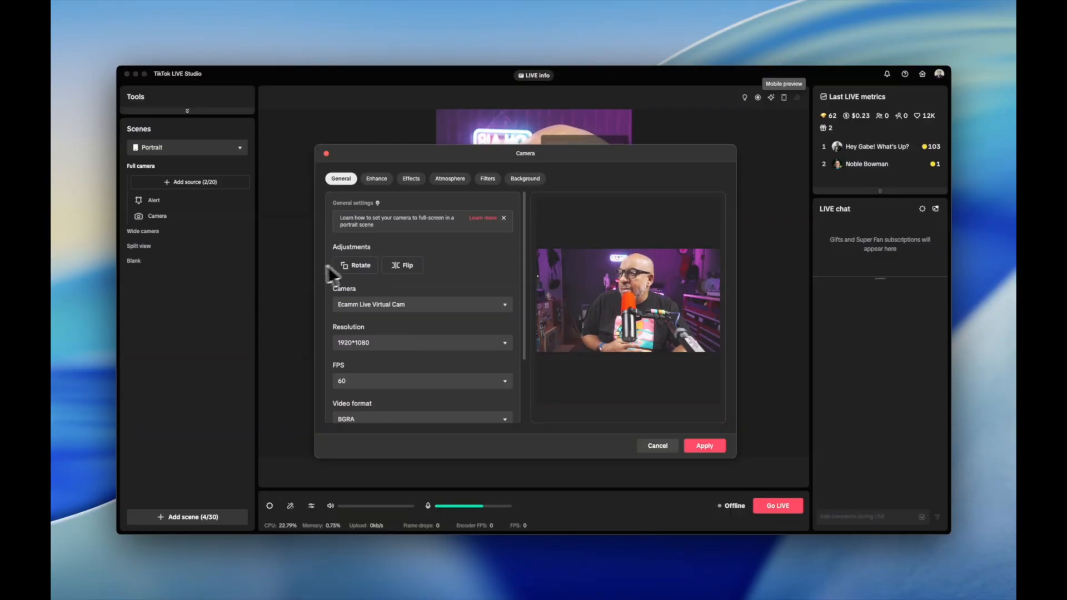
click(402, 264)
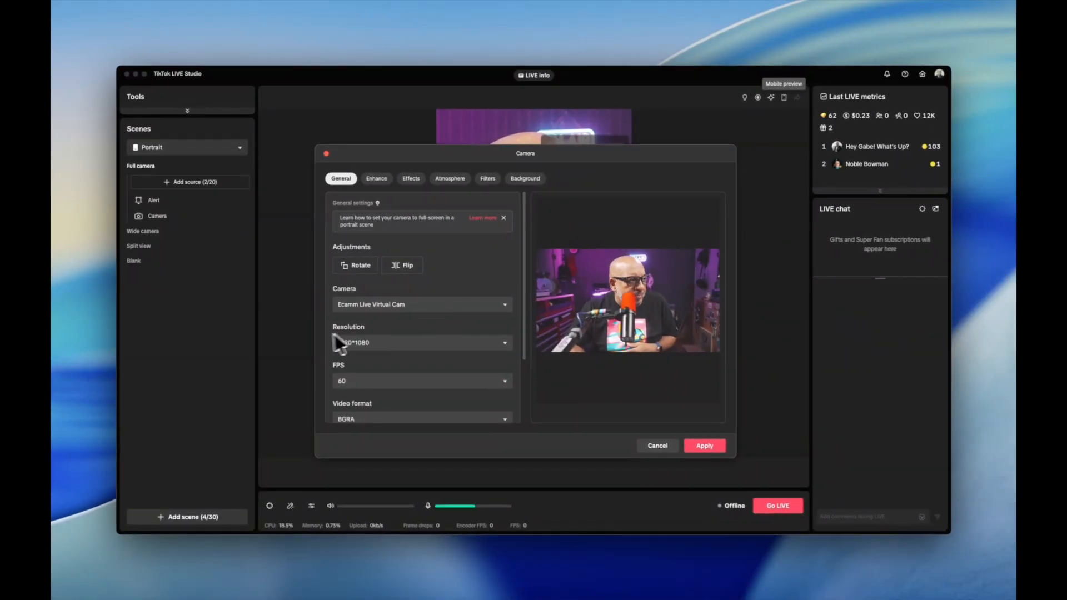
click(420, 342)
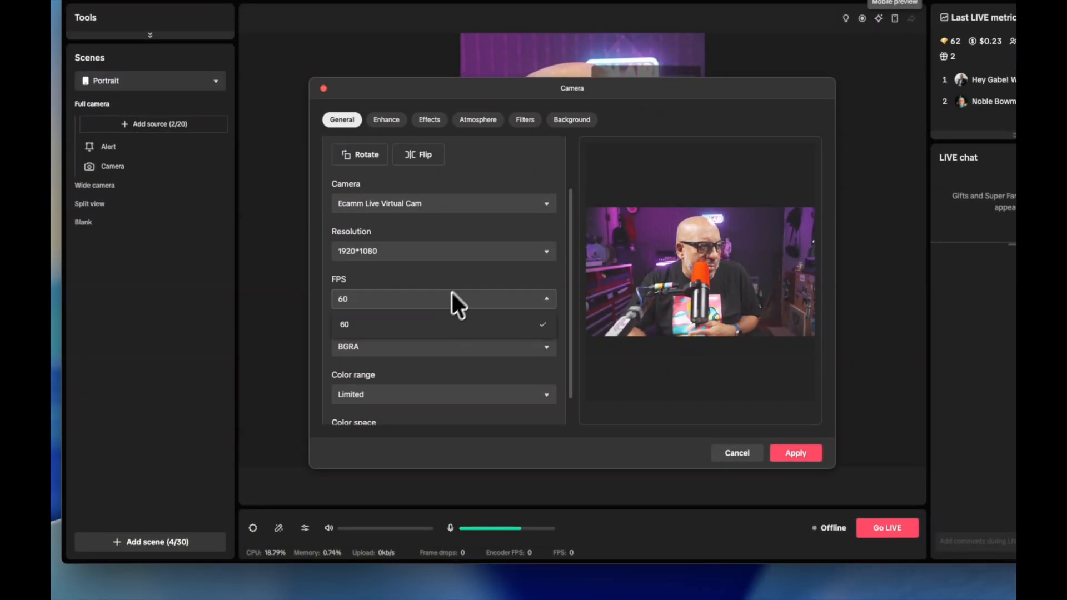
click(343, 324)
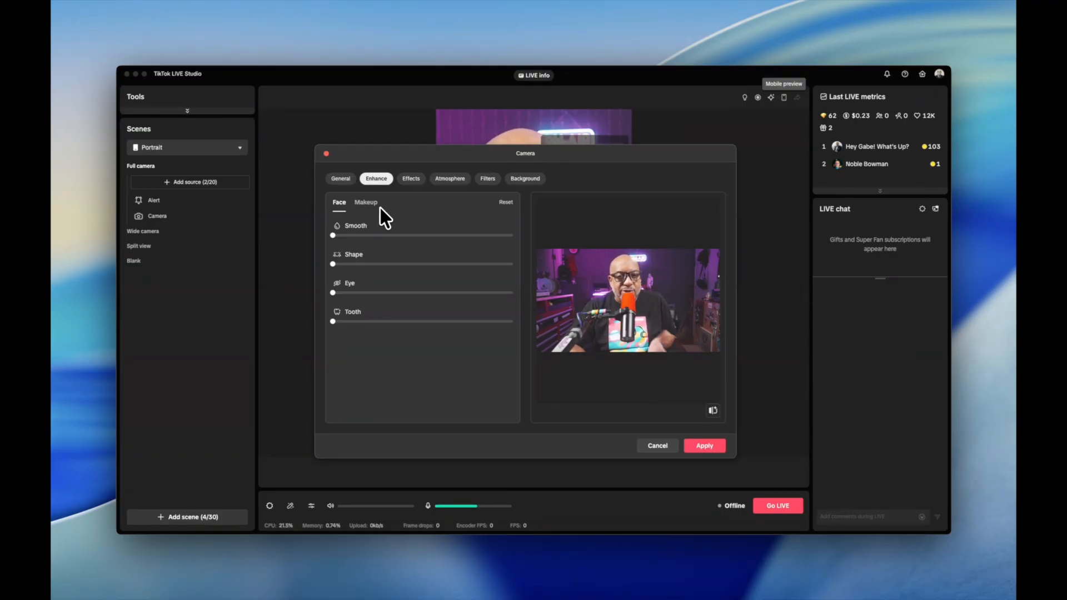
- Browse Trending, Appearance and favourite effects, preview Gingerbread Man, then cancel it
click(410, 178)
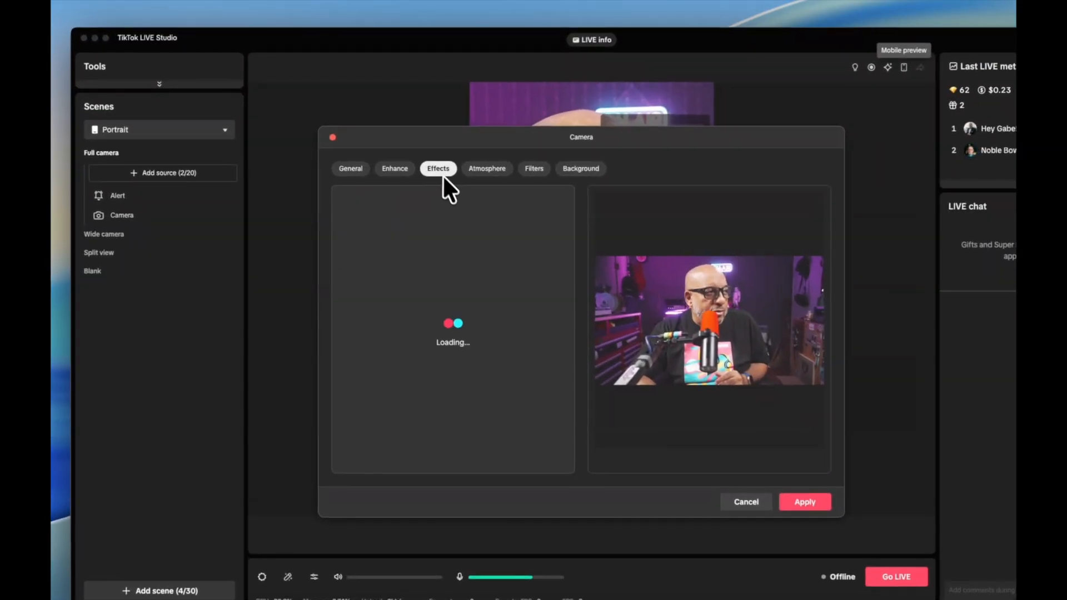
click(438, 168)
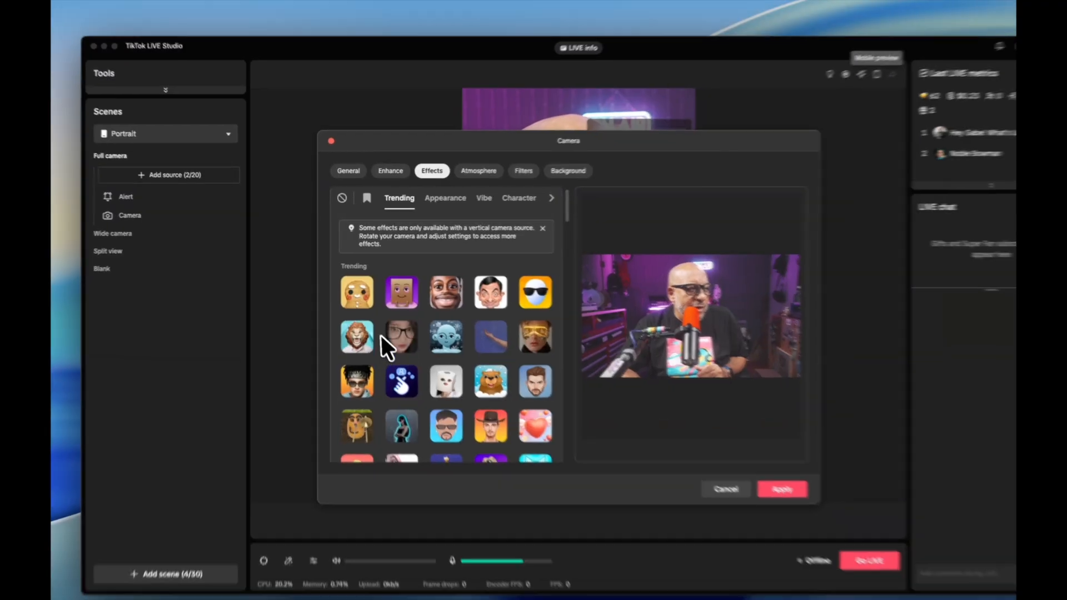
scroll(down, 3)
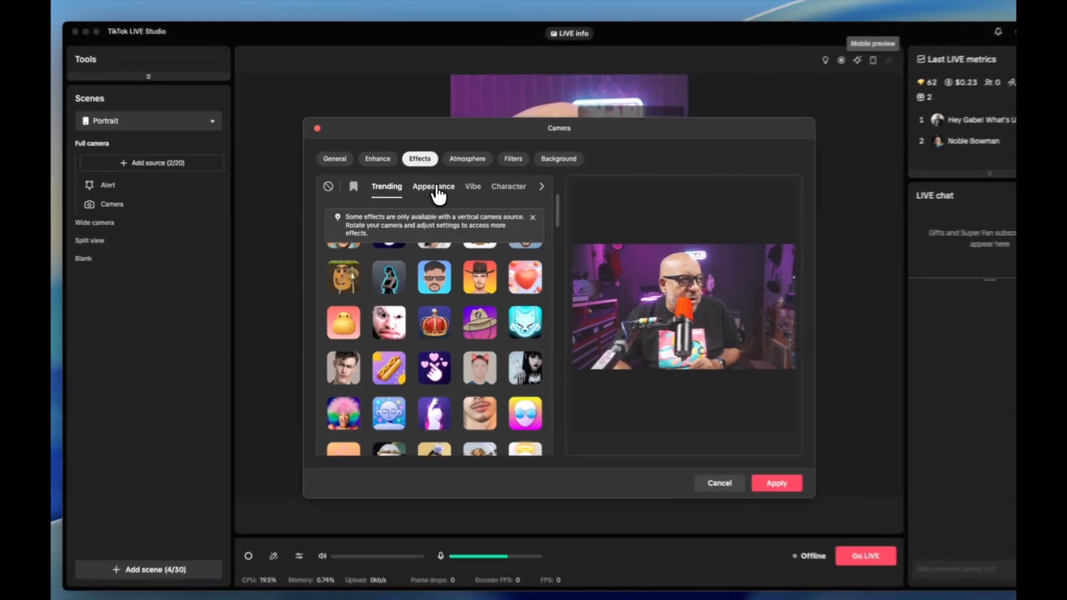
click(434, 185)
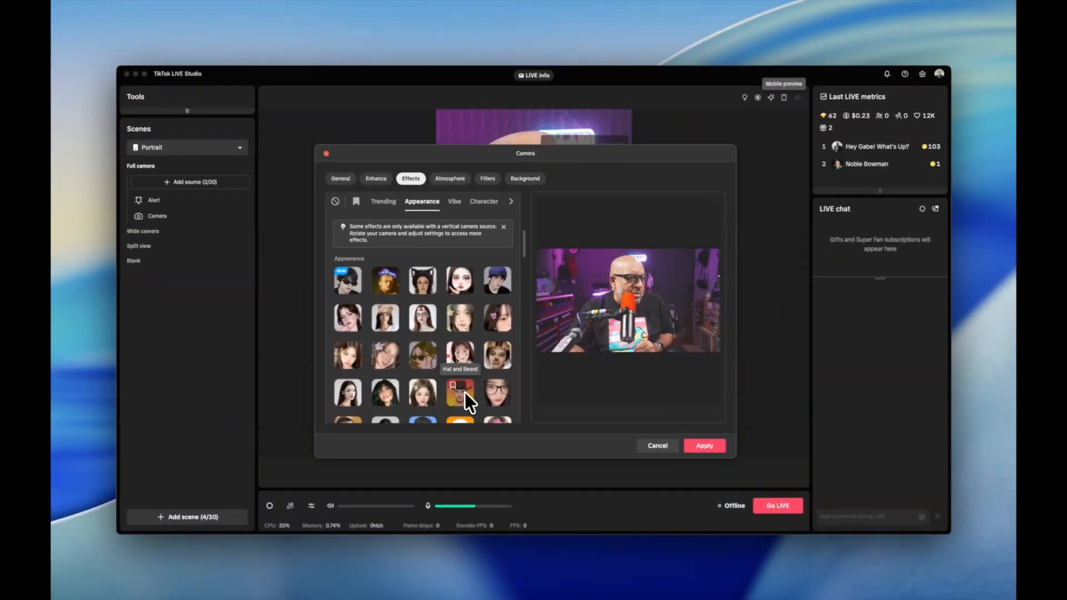
click(382, 200)
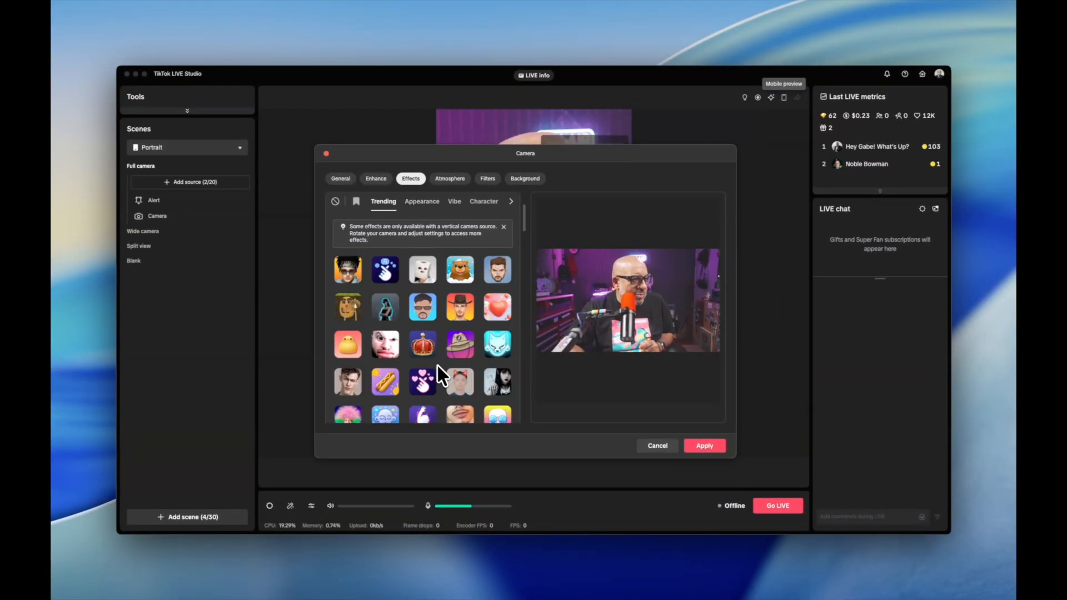
click(355, 201)
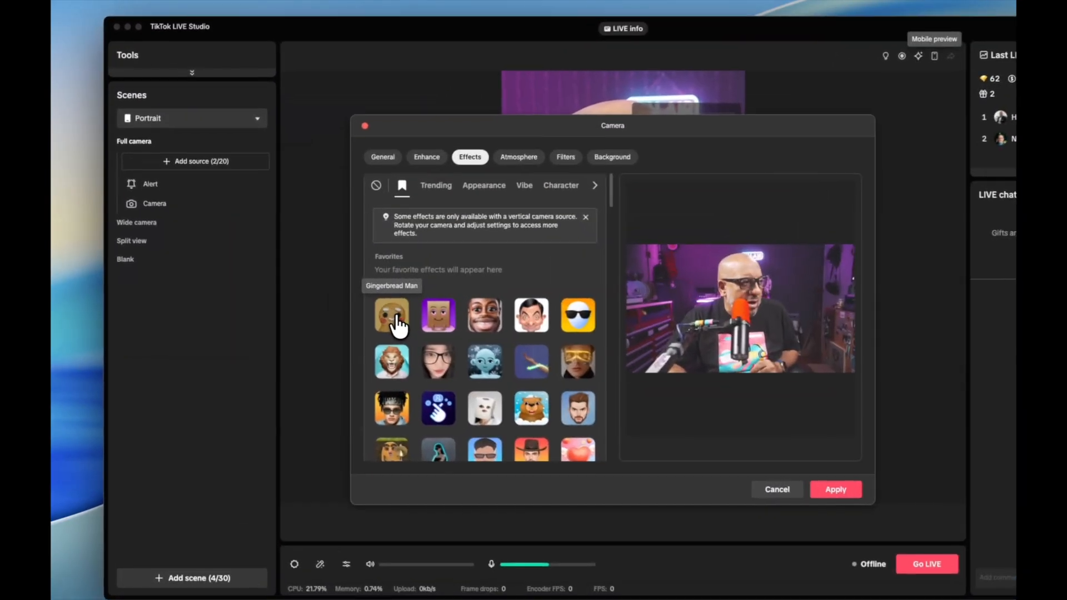
click(392, 315)
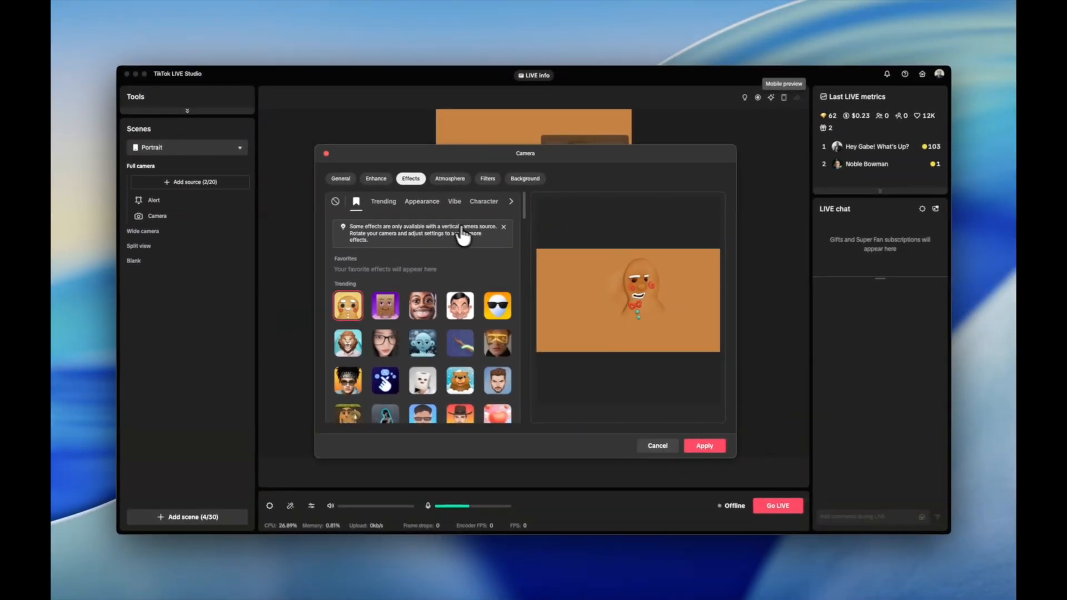
mouse_move(636, 433)
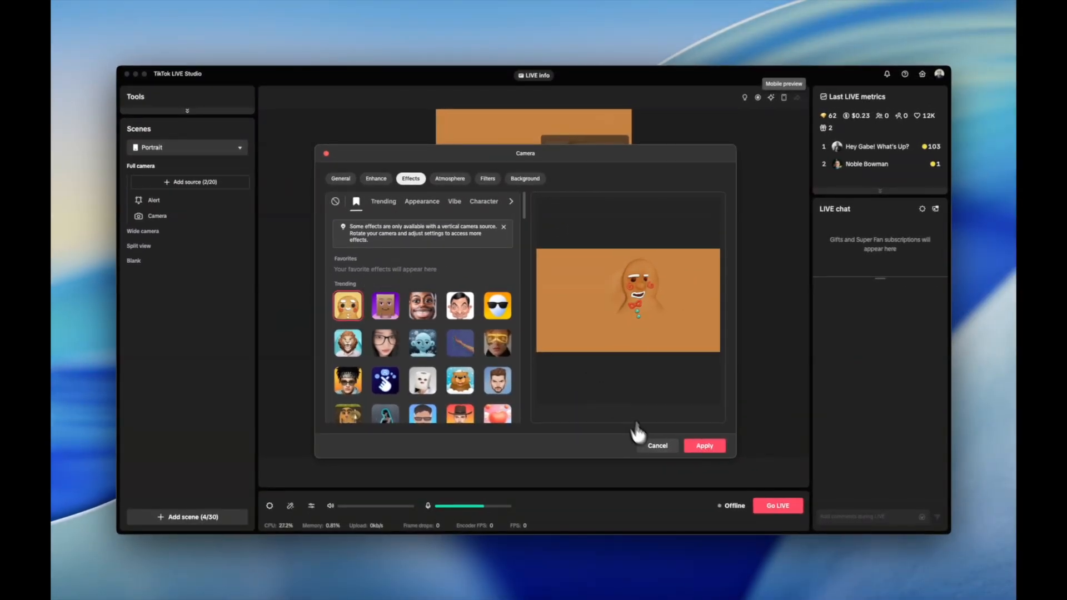
click(657, 446)
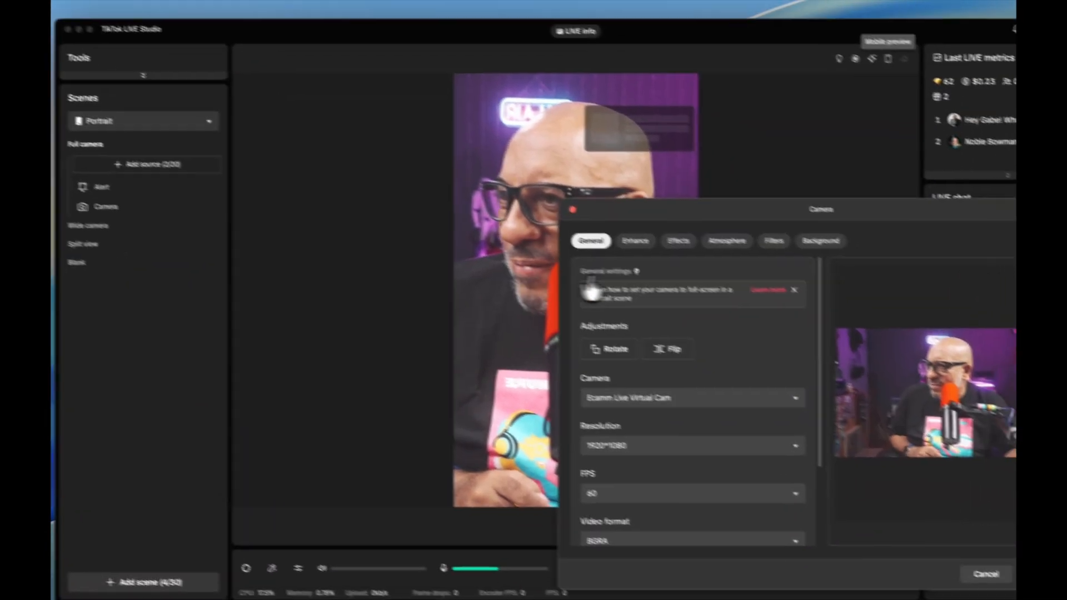
- Reopen the effects gallery and browse the Vibe and Character categories without applying anything
click(655, 231)
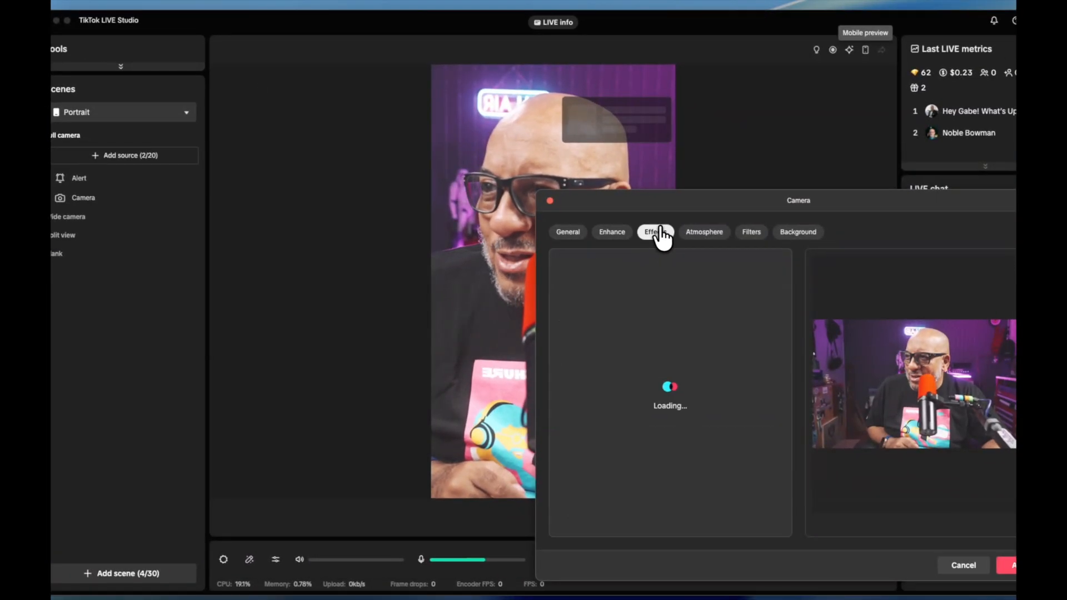
click(654, 231)
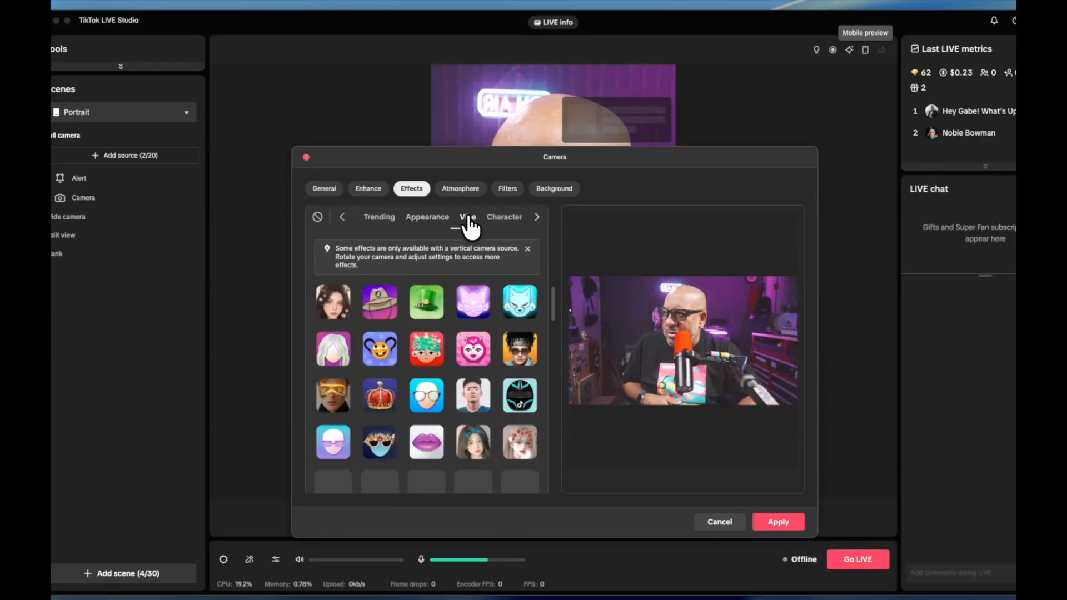
click(468, 216)
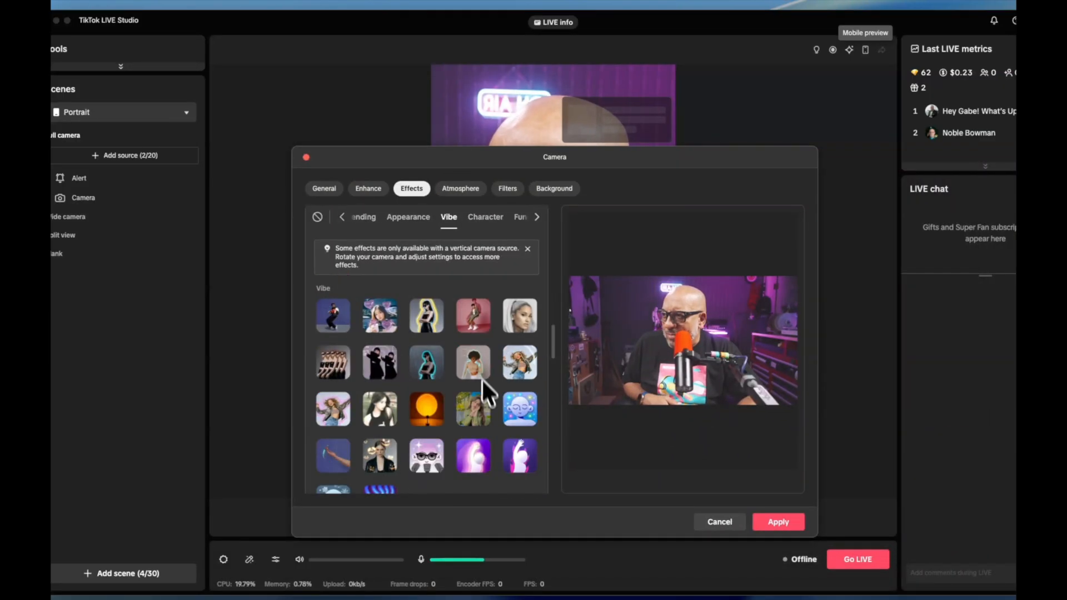
click(485, 216)
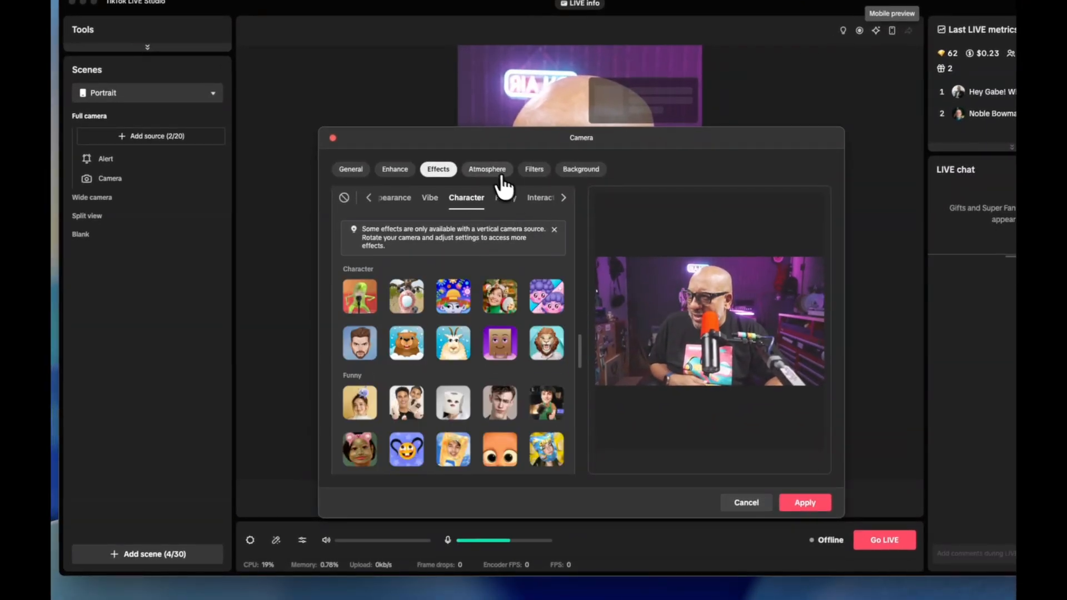
- Preview the Confetti atmosphere, reset it to None, and bring up the colour filters
click(487, 169)
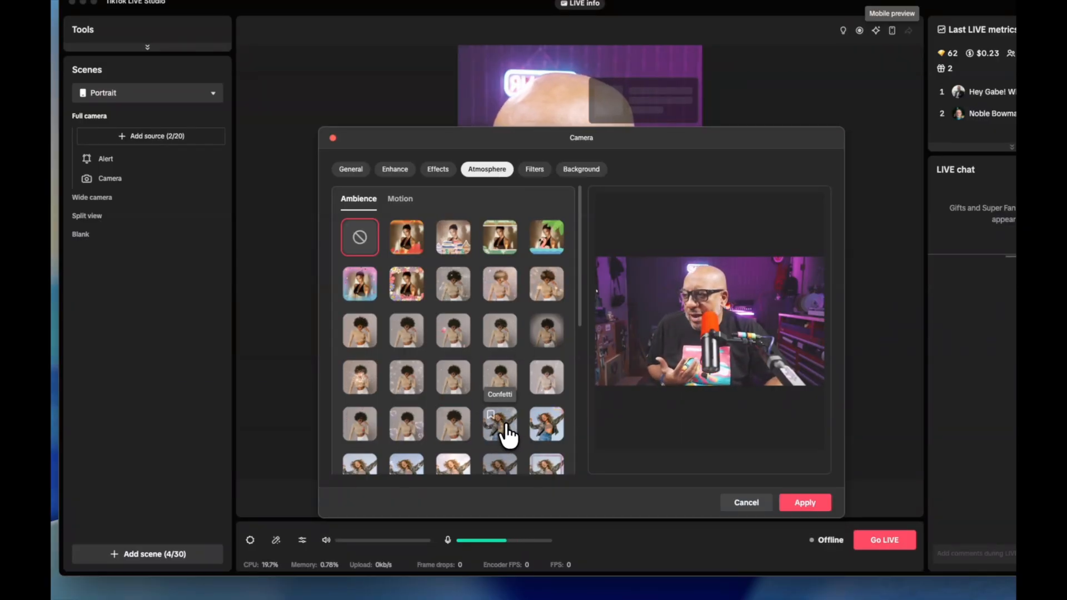
click(500, 425)
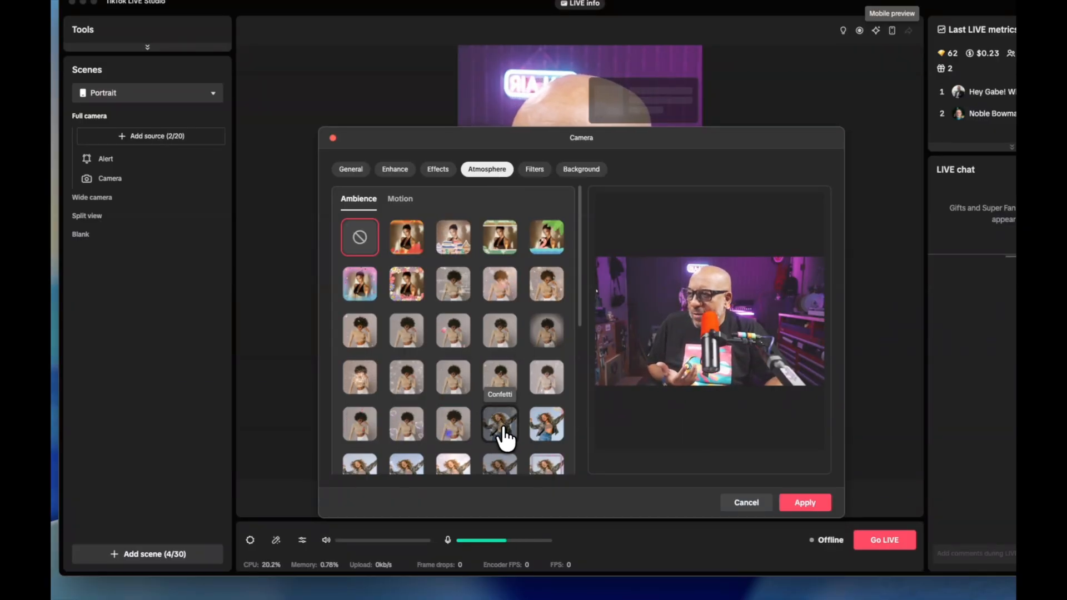
click(499, 423)
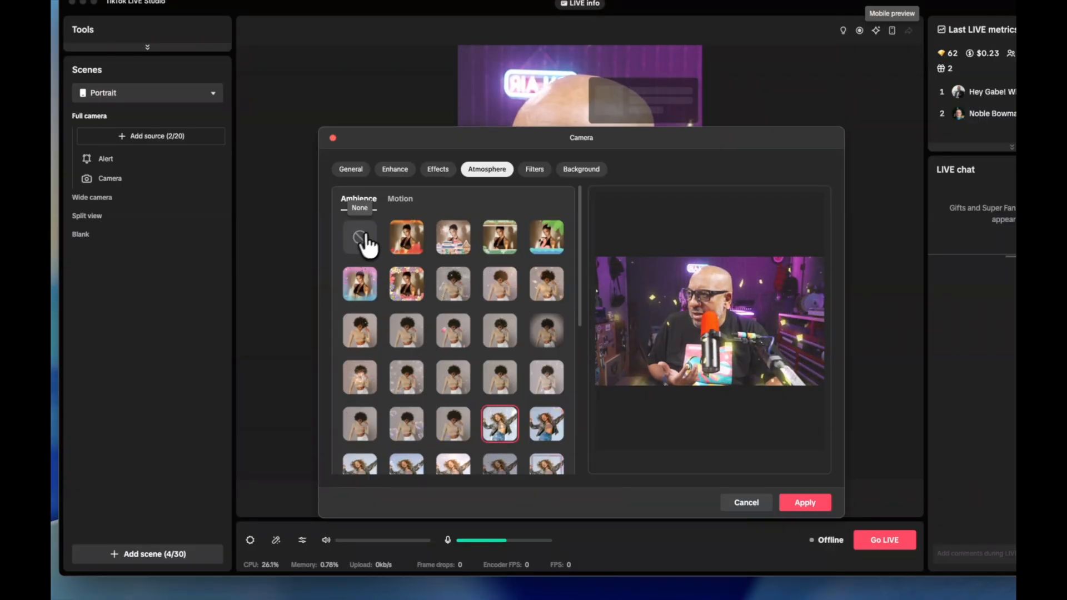
click(360, 237)
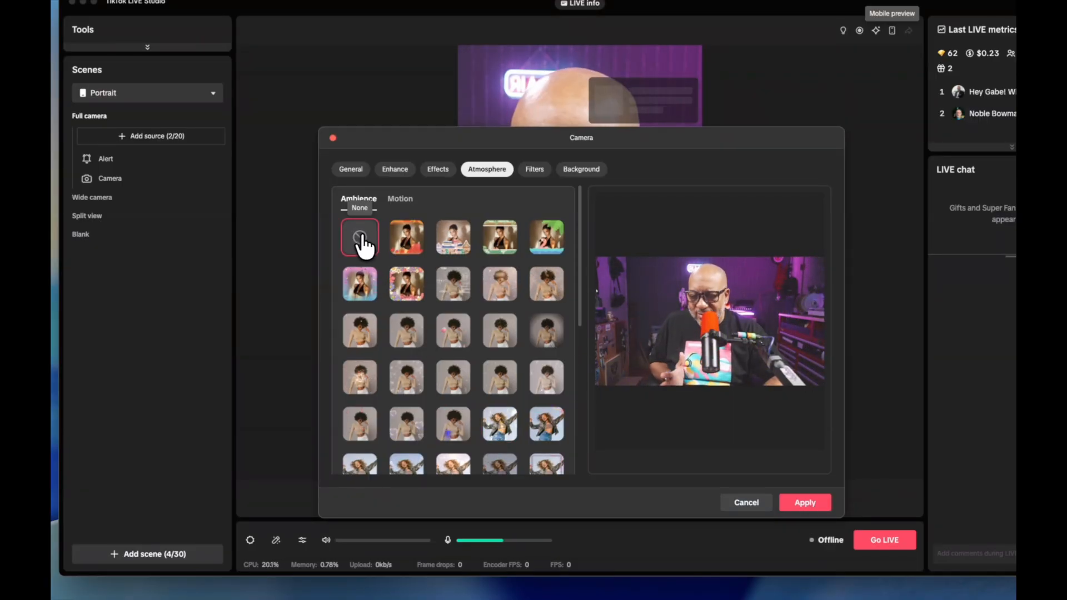
click(533, 168)
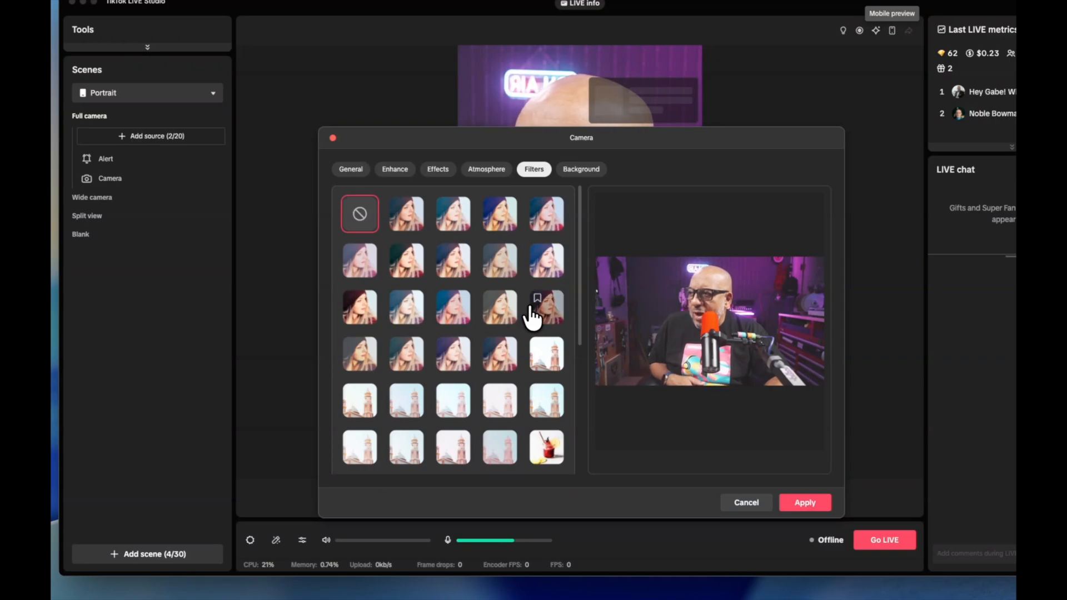
- Try a filter and neon-room backgrounds, reset the filter, and cancel camera settings unchanged
click(546, 308)
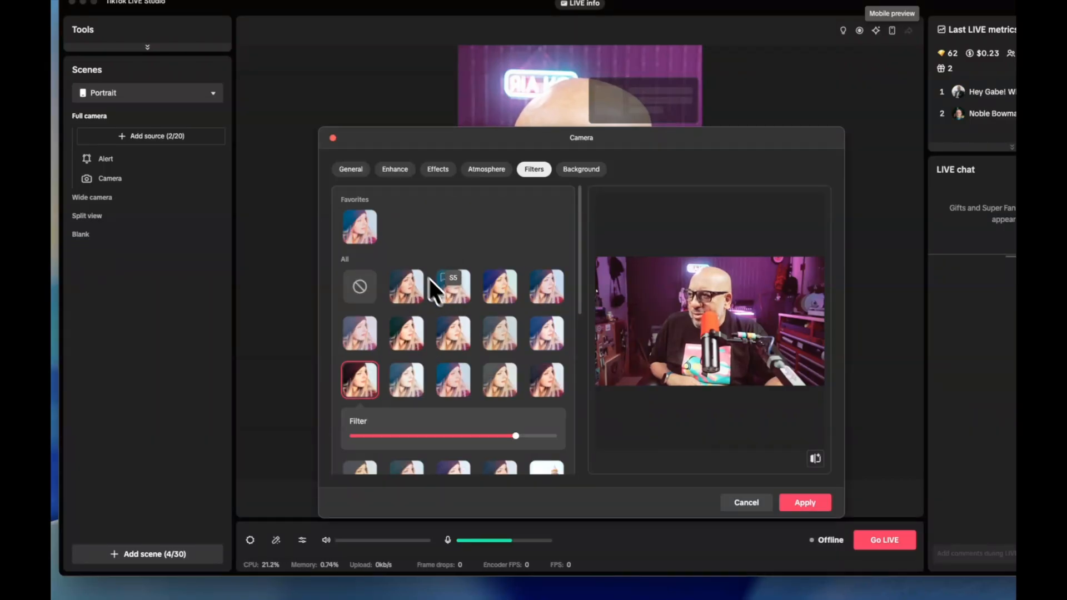
click(359, 286)
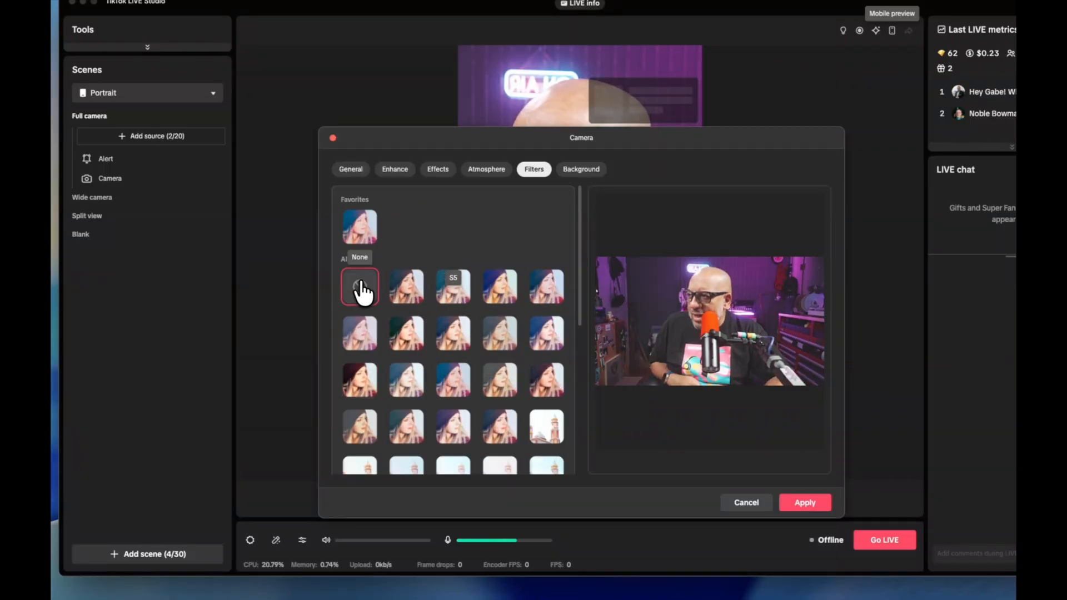
click(580, 169)
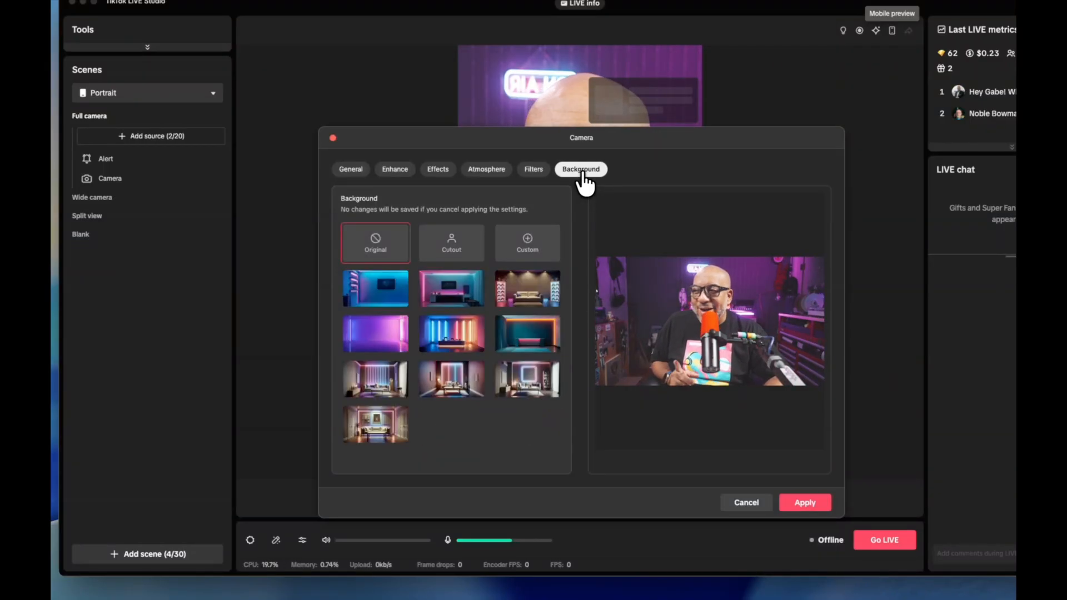
click(451, 334)
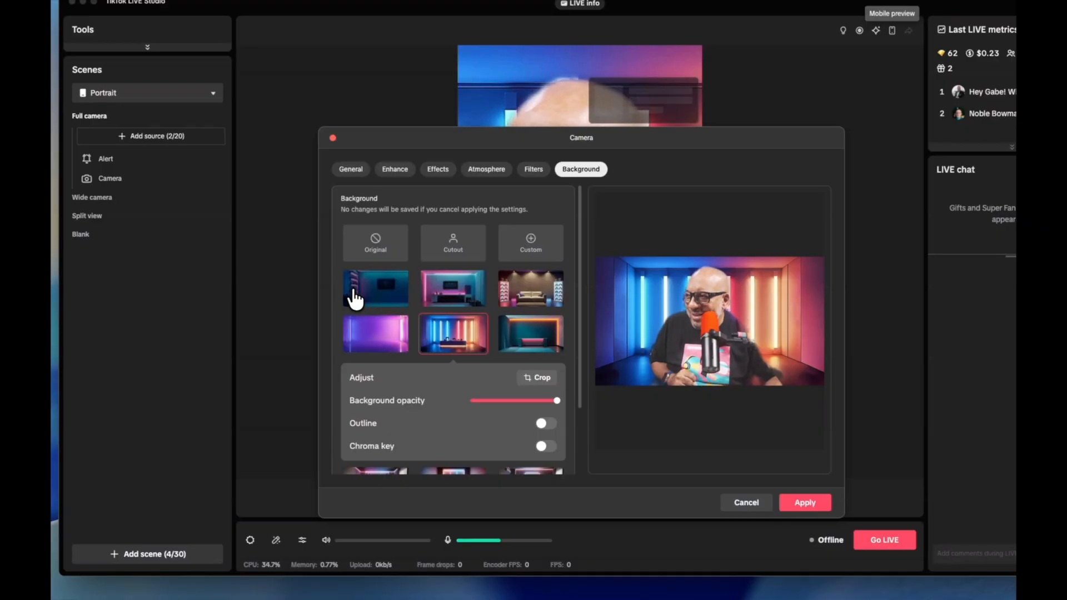
click(375, 288)
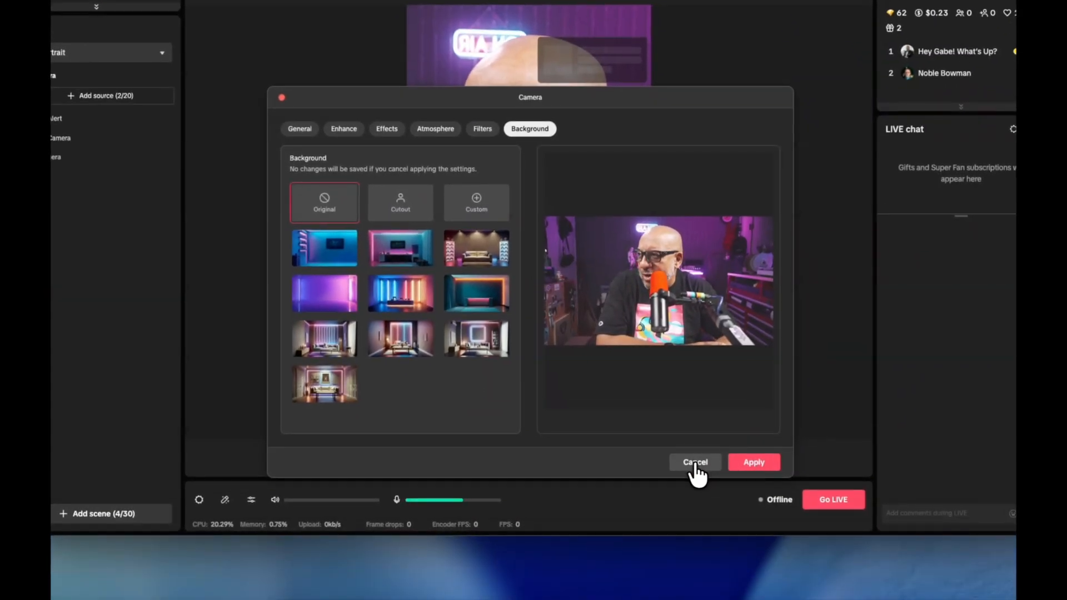
click(695, 462)
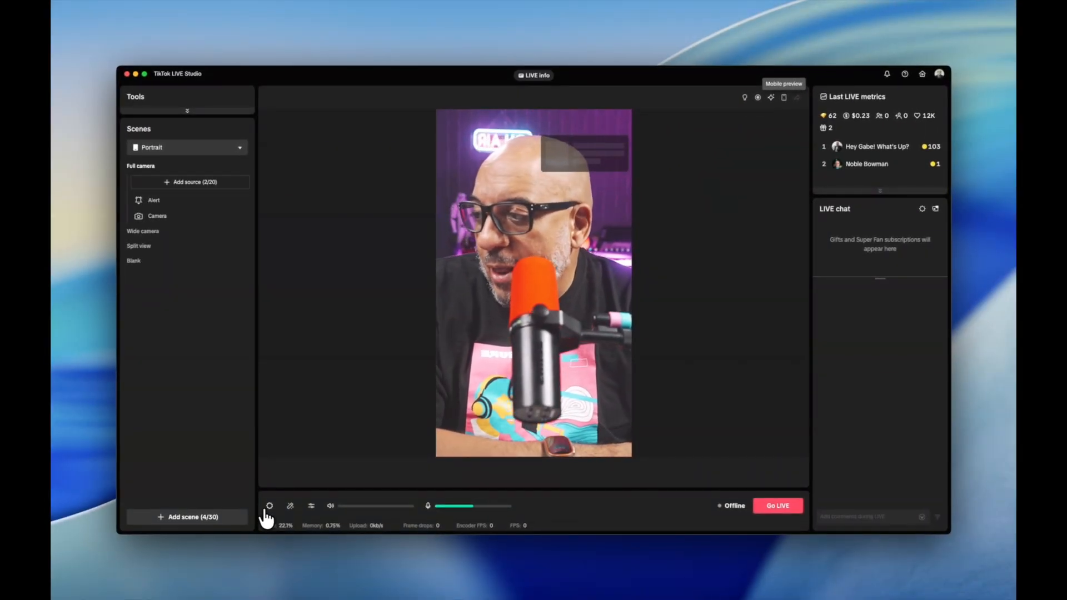
- Open stream Settings on Advanced audio, with background music enabled at 100%
click(269, 505)
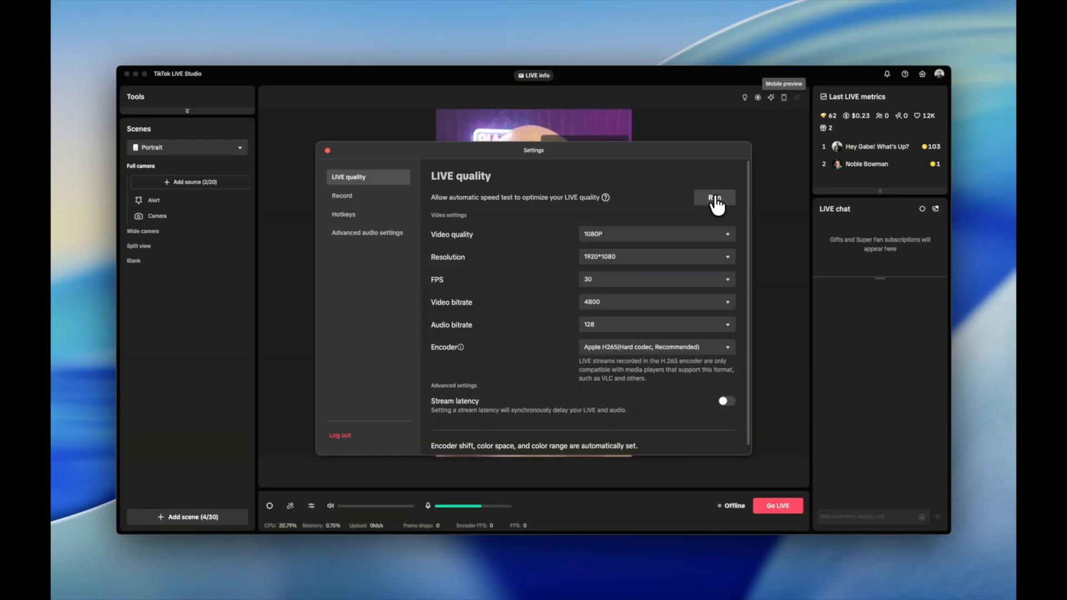
mouse_move(604, 248)
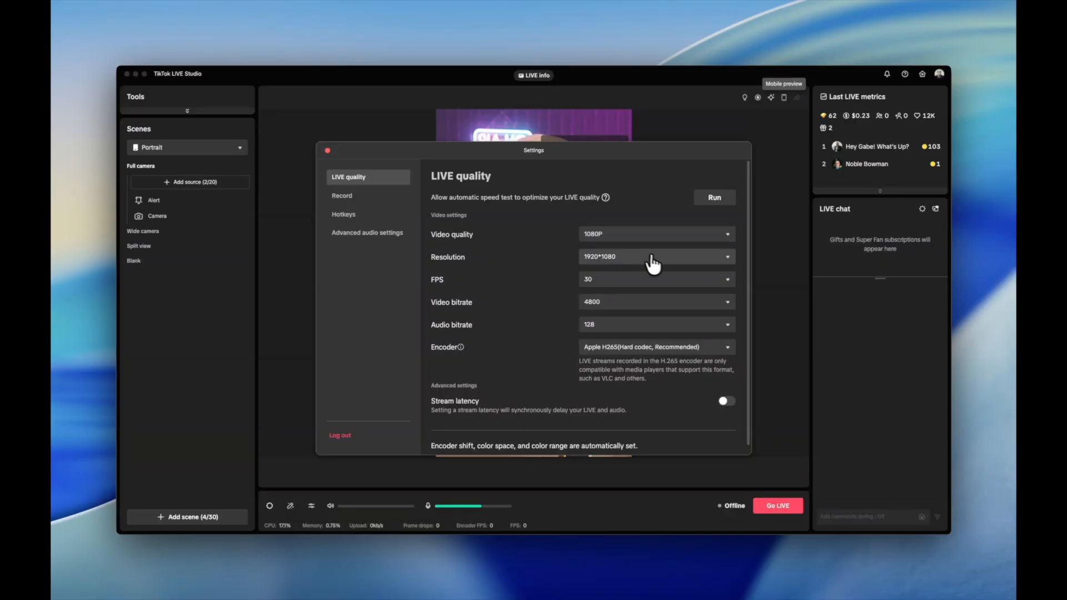
mouse_move(645, 344)
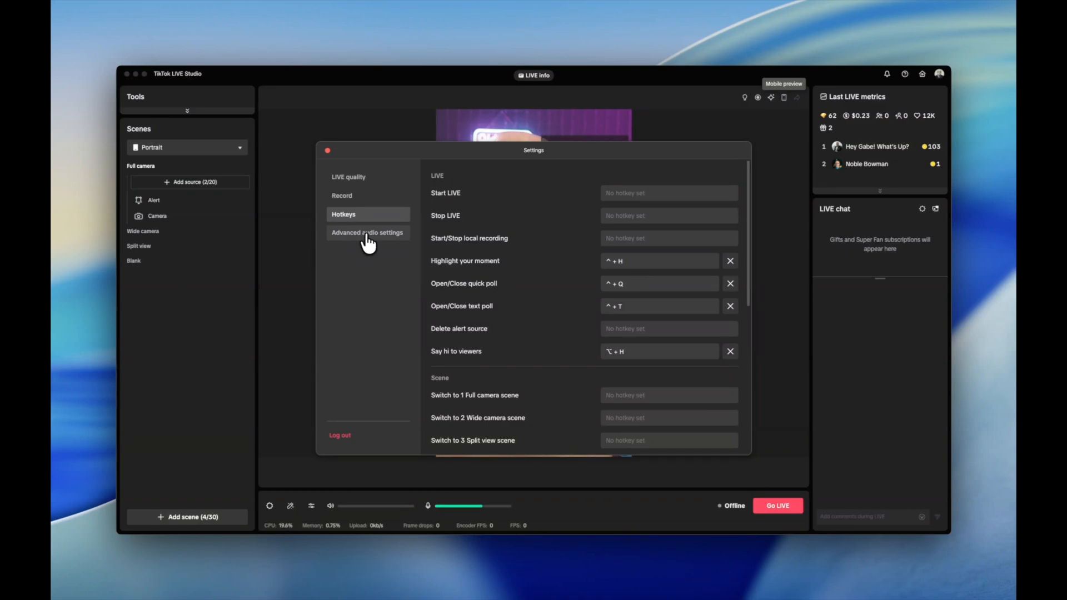
click(367, 233)
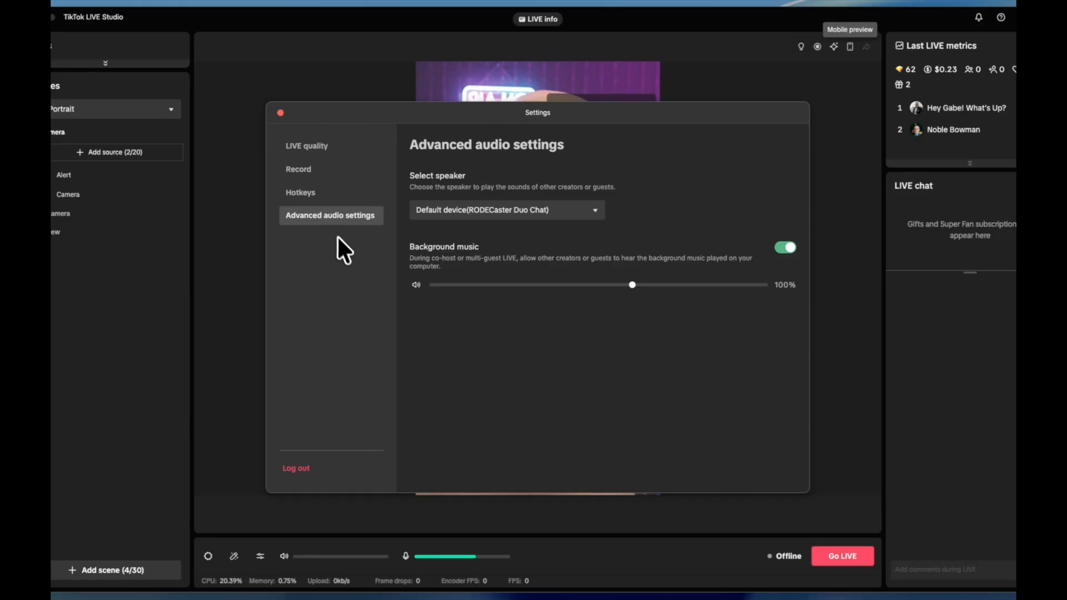
click(506, 209)
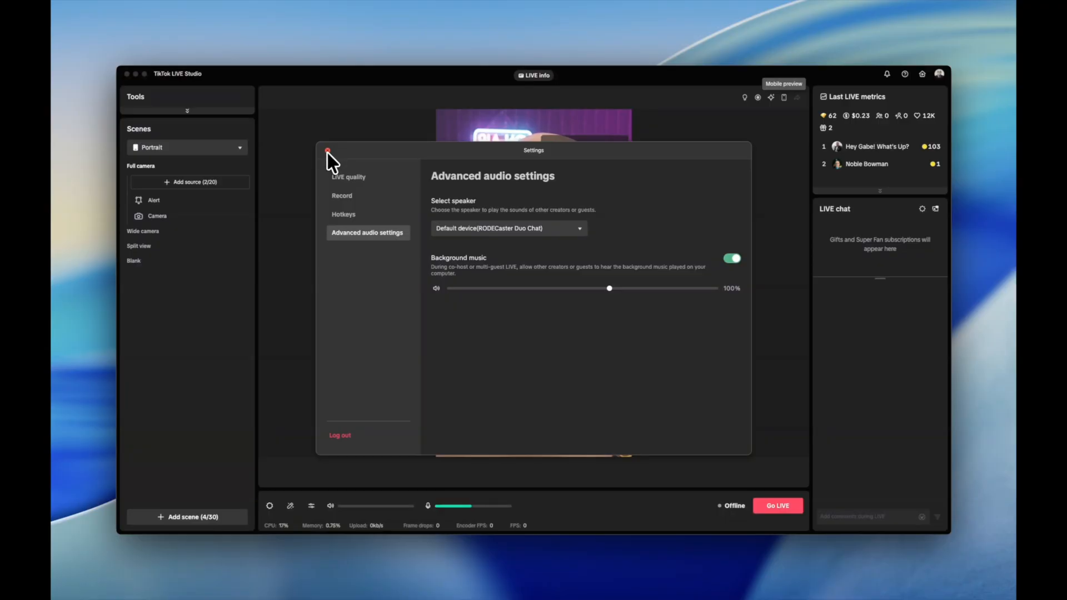
- Close Settings and show the RODECaster Duo microphone and speaker levels at 100%
click(327, 150)
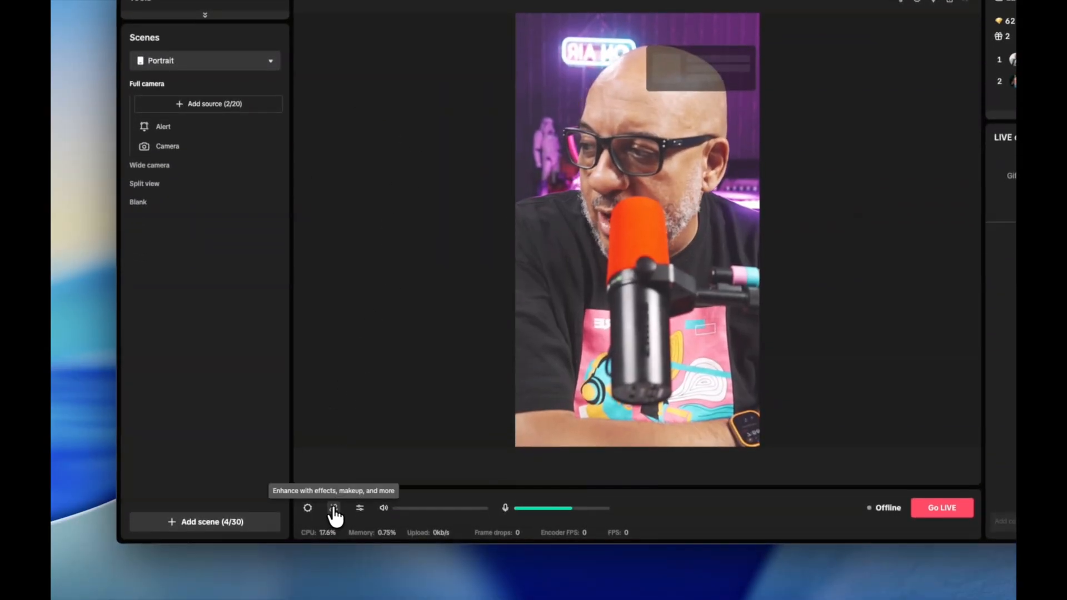
click(334, 507)
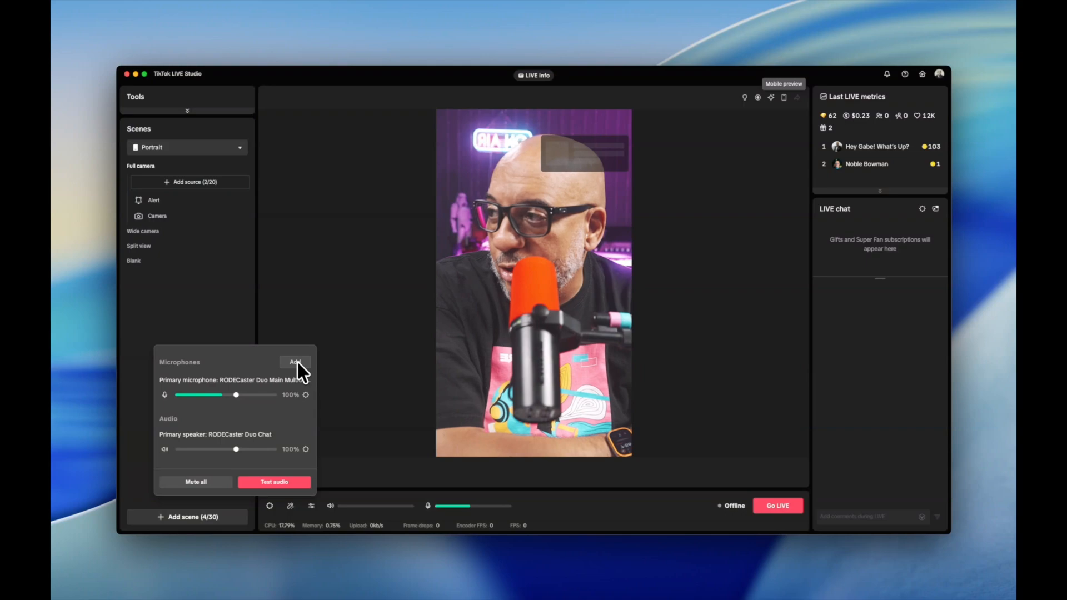
mouse_move(361, 436)
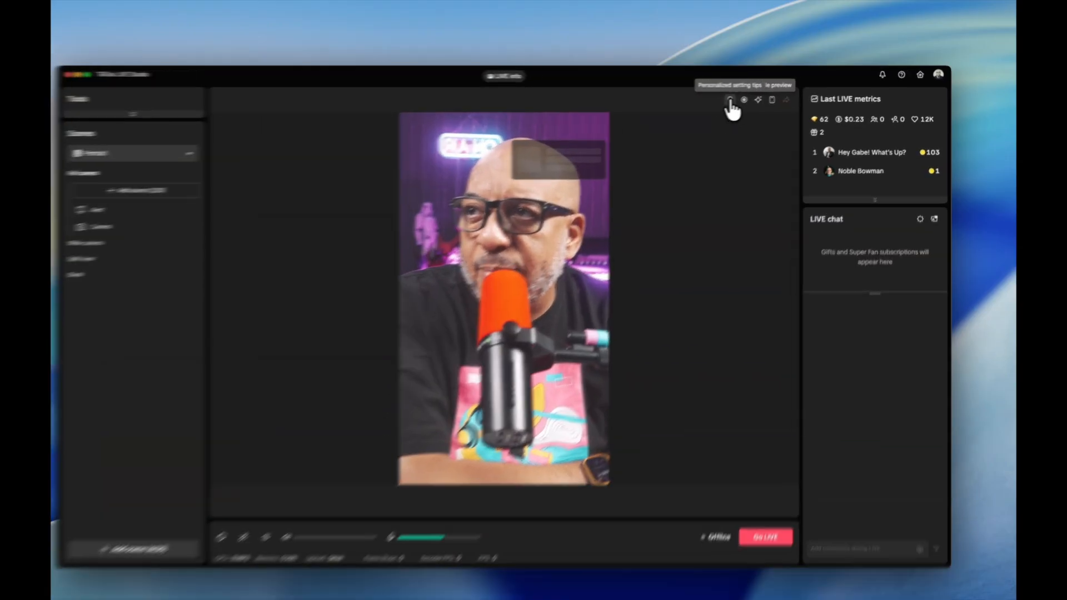
click(728, 100)
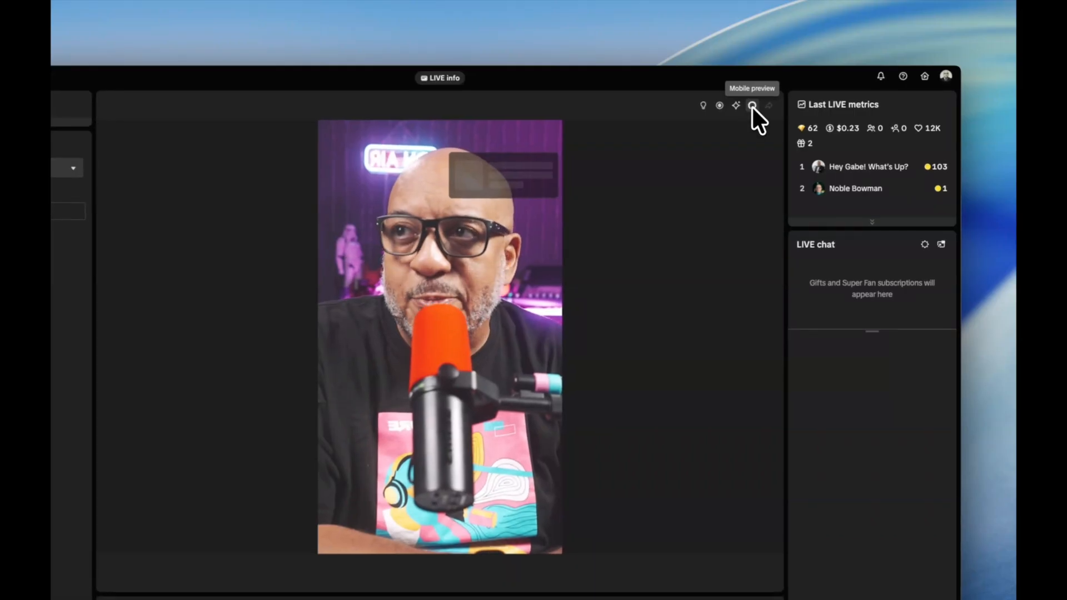
- Preview the stream on a phone, check the category layout, and reposition the alert box
click(752, 105)
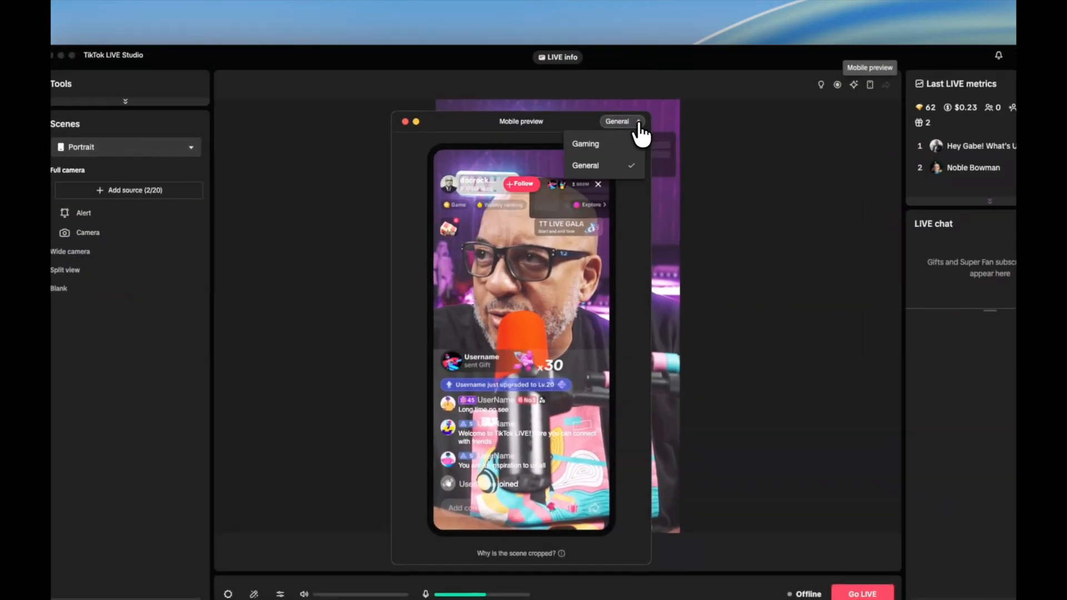
click(584, 166)
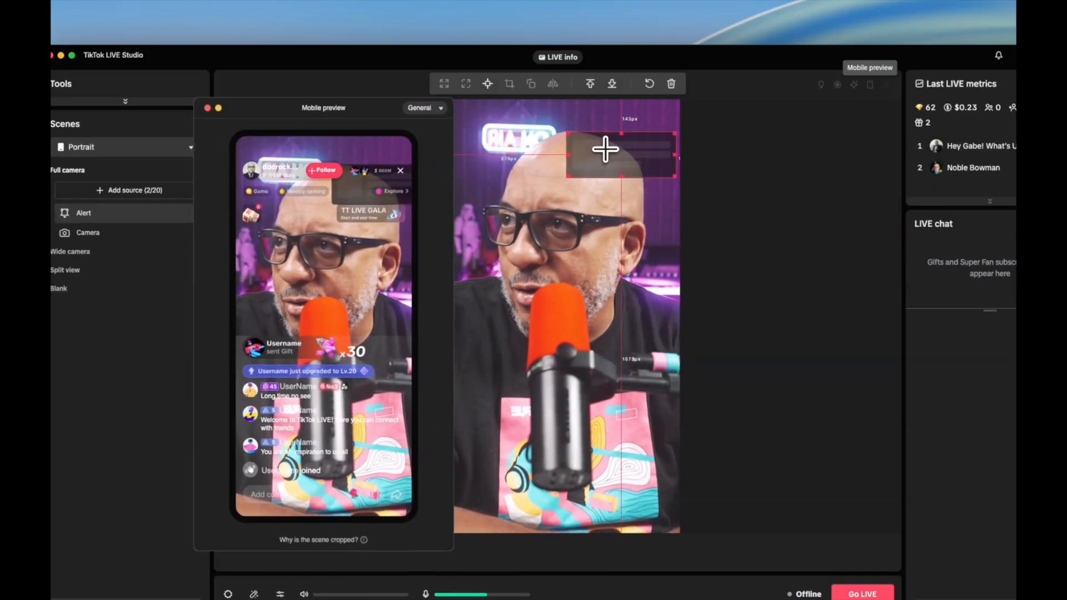
drag(604, 149, 580, 354)
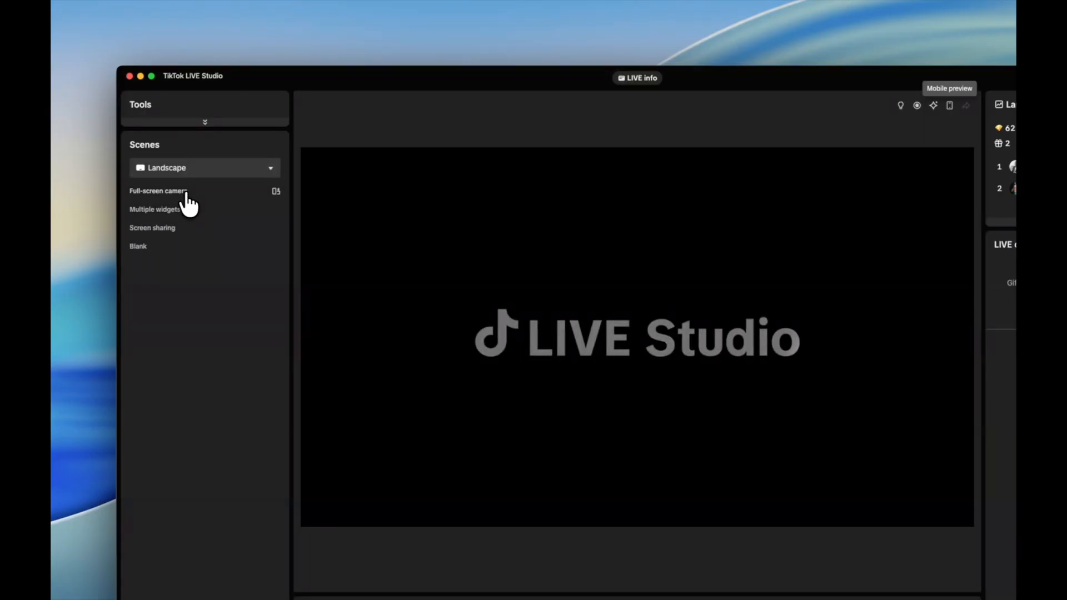
- Switch to the Landscape Full-screen camera scene and check its portrait and landscape phone previews
click(157, 190)
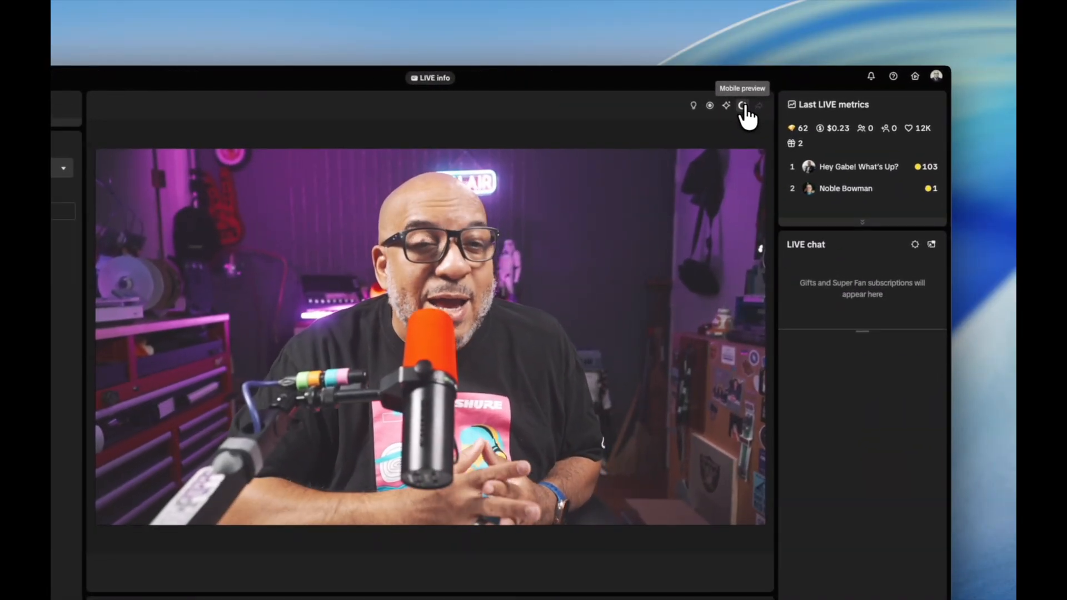
click(744, 106)
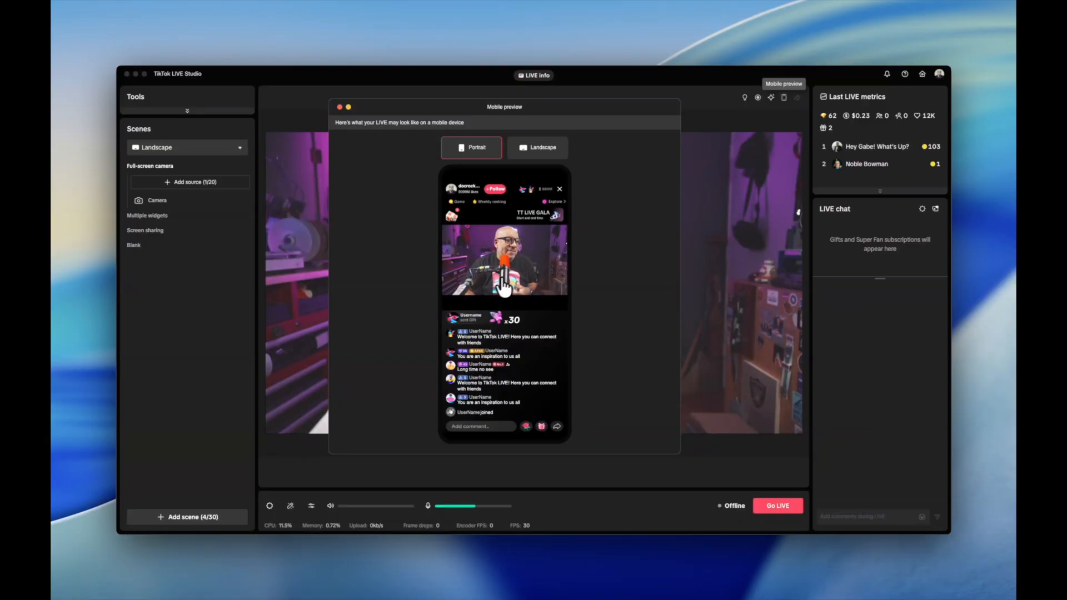
click(542, 146)
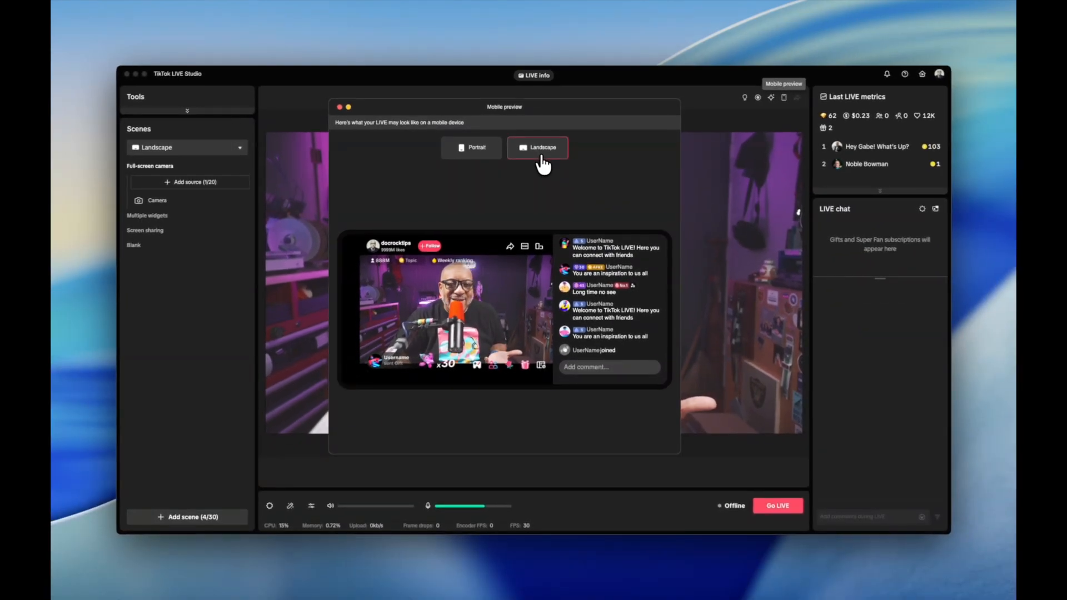
click(476, 147)
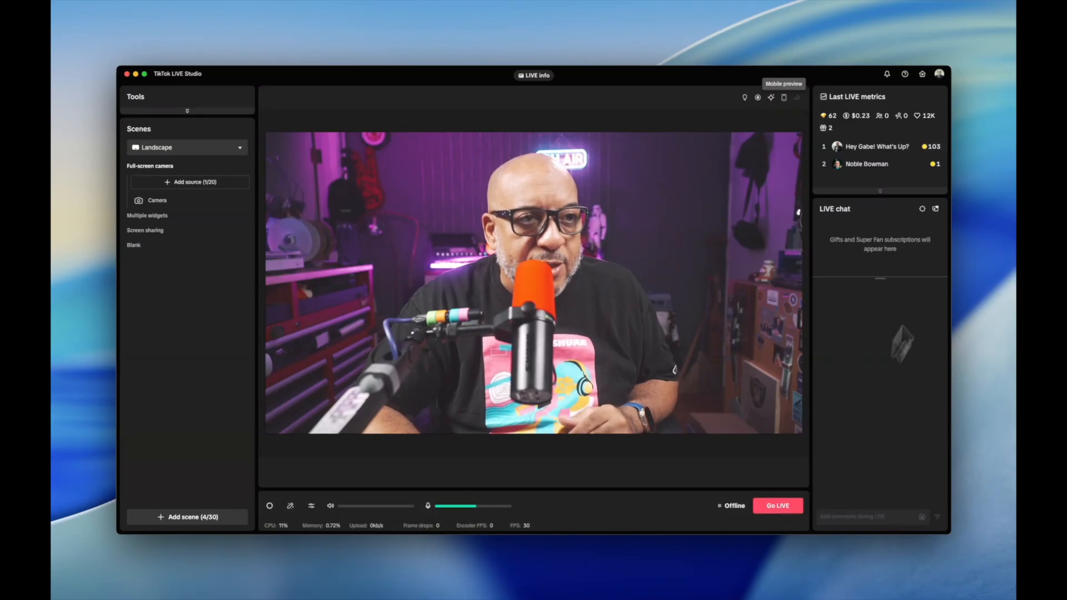
click(922, 209)
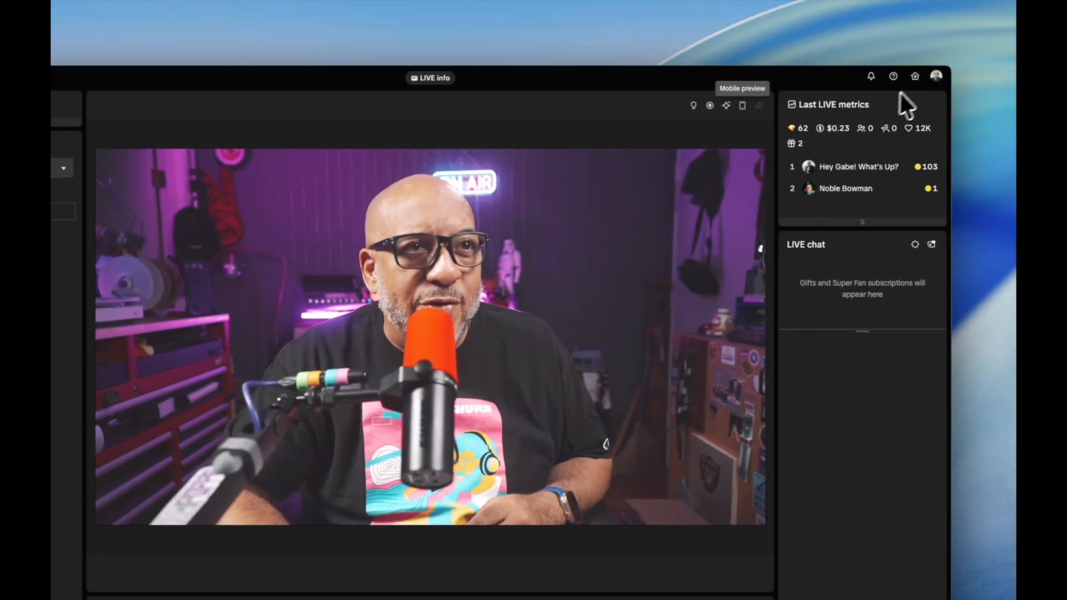
click(936, 76)
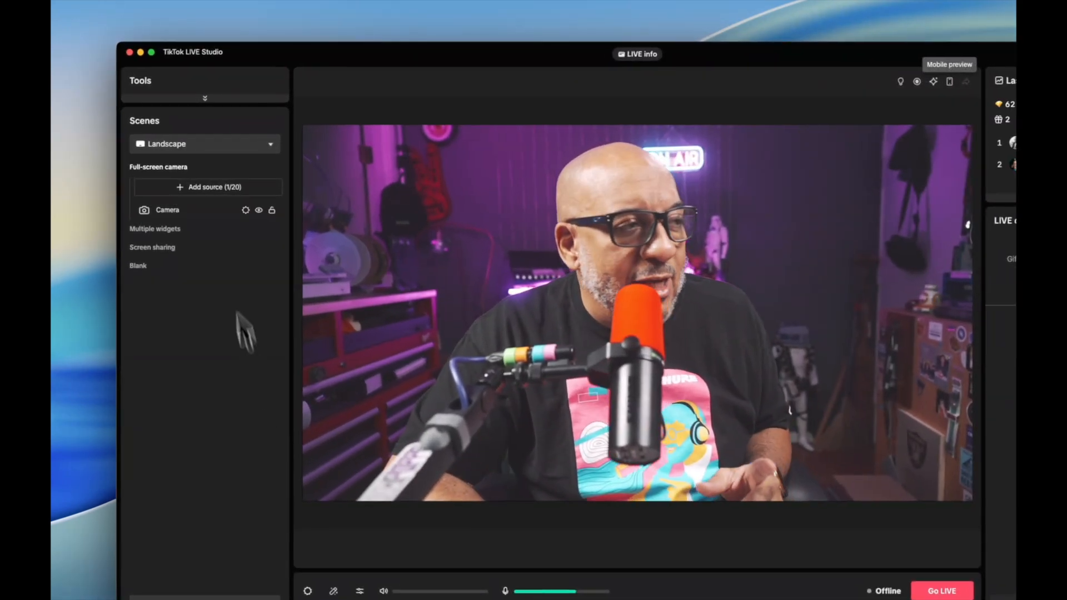
- Expand the Tools list, view the multi-guest intro, and open then close the LIVE goal editor
click(204, 97)
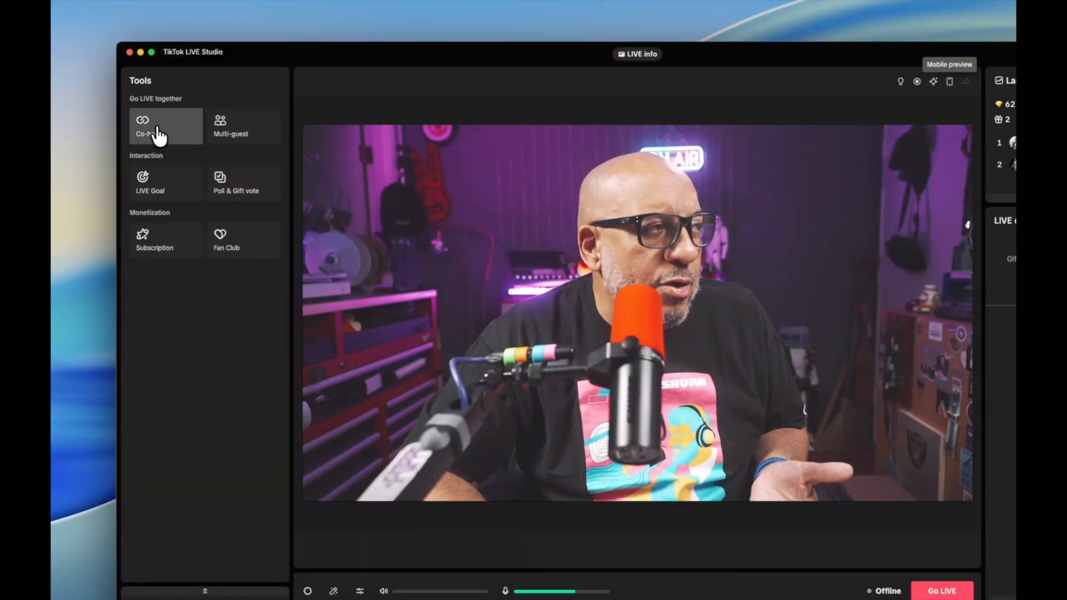
click(165, 126)
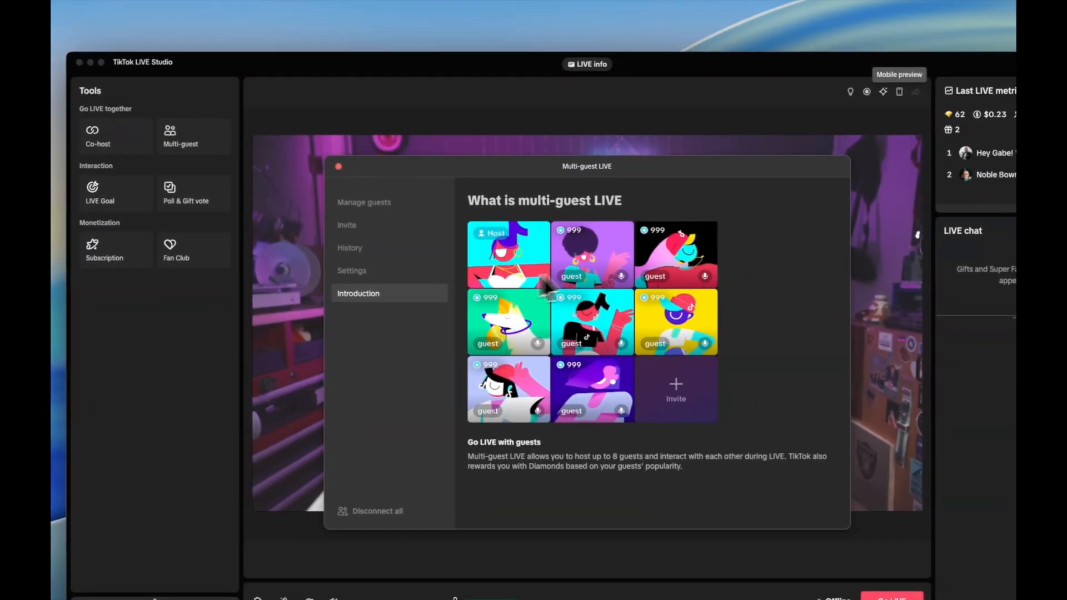
mouse_move(340, 170)
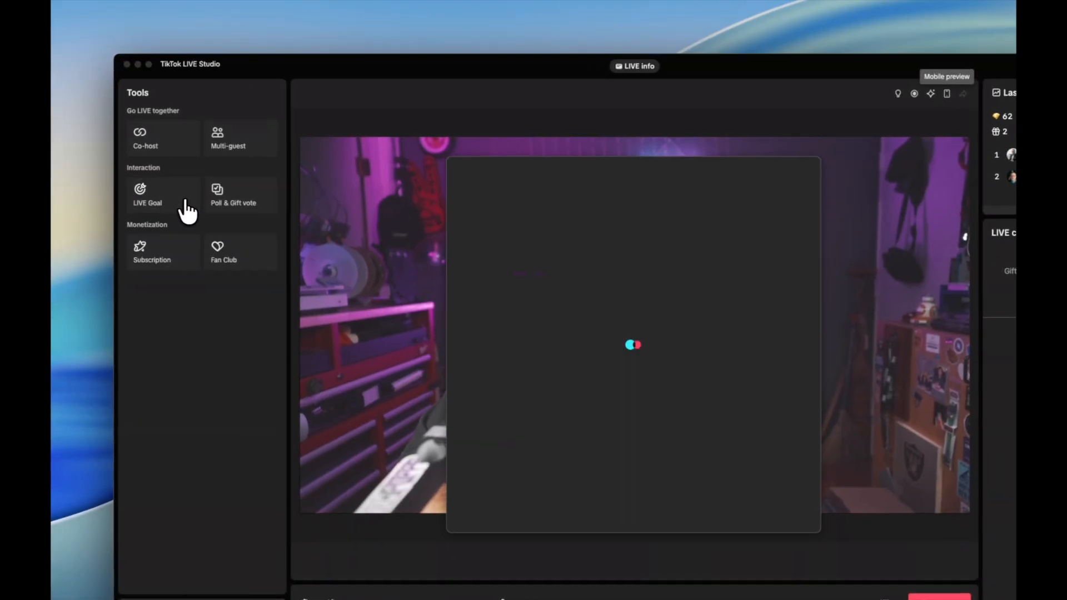
click(146, 195)
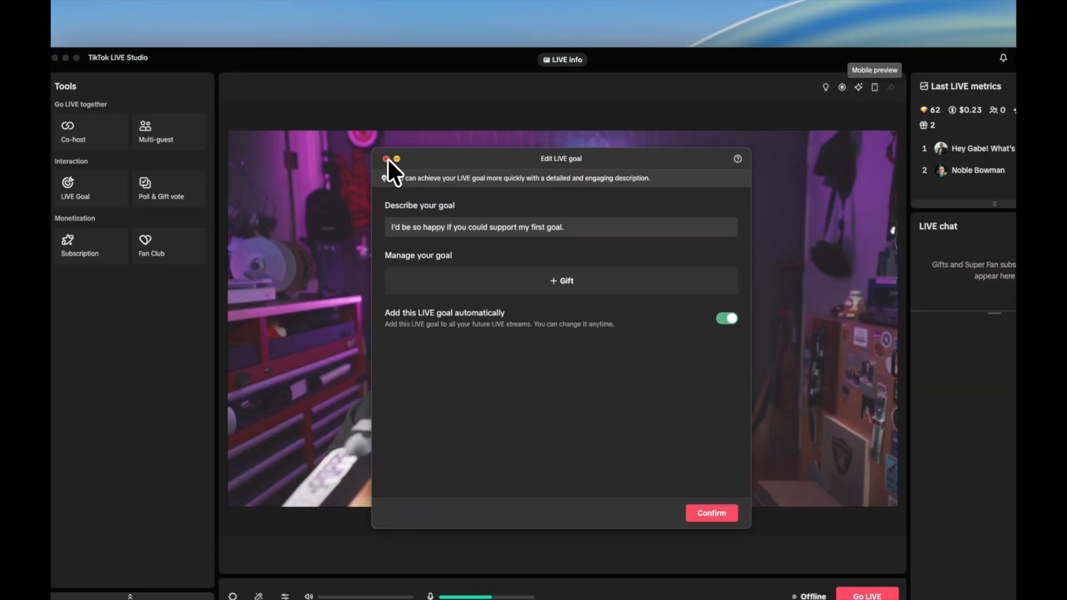
click(386, 159)
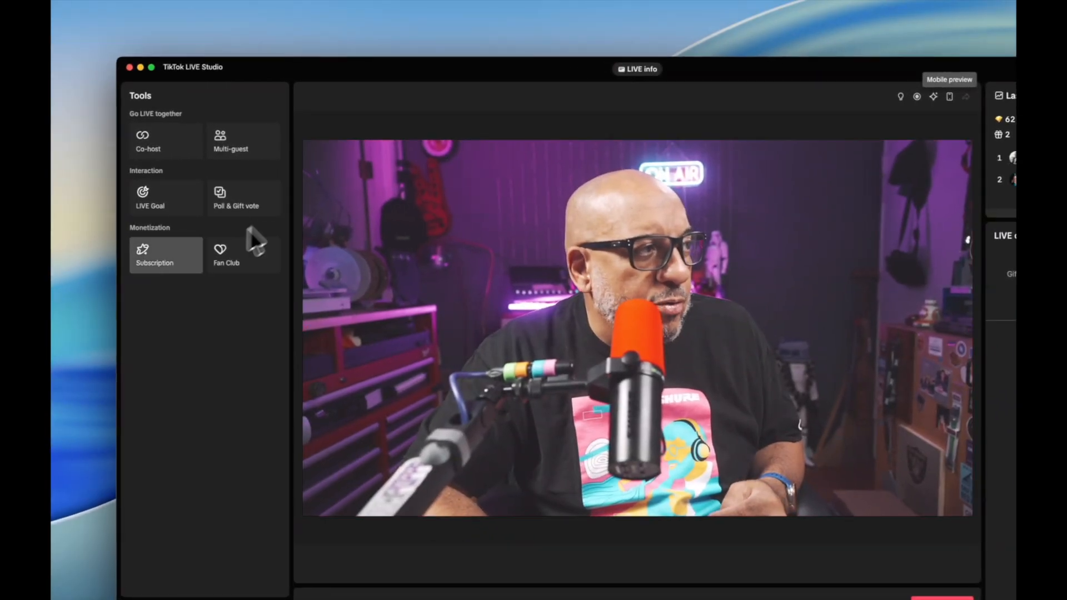